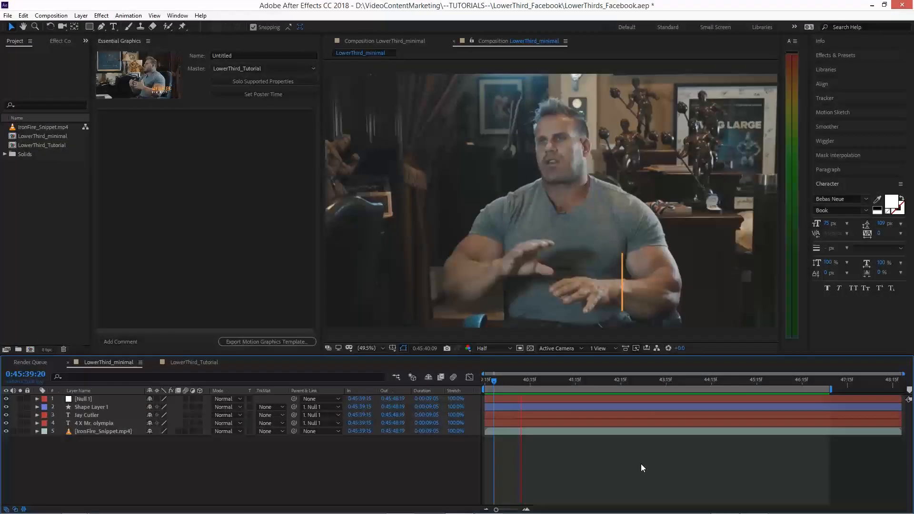
# Step: Preview the finished animation, then draw an orange-filled rectangle in the LowerThird_Tutorial composition
pyautogui.click(611, 380)
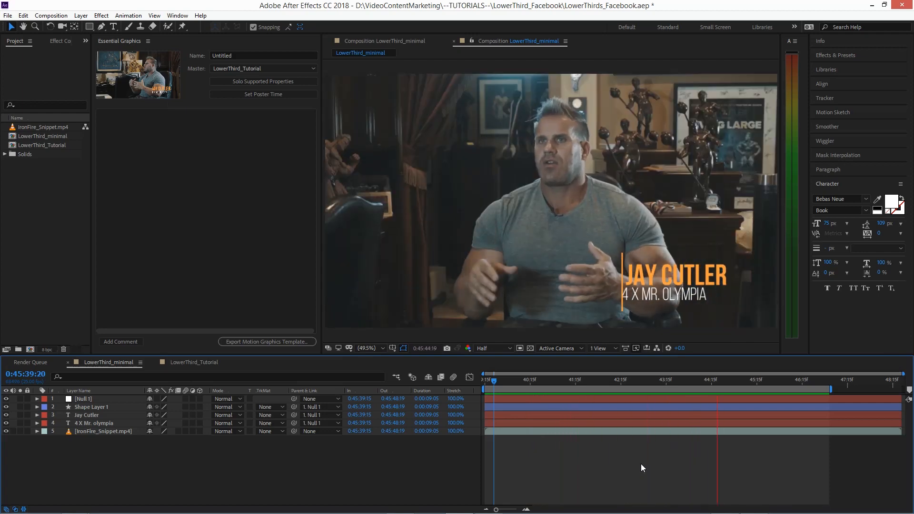
pyautogui.click(194, 362)
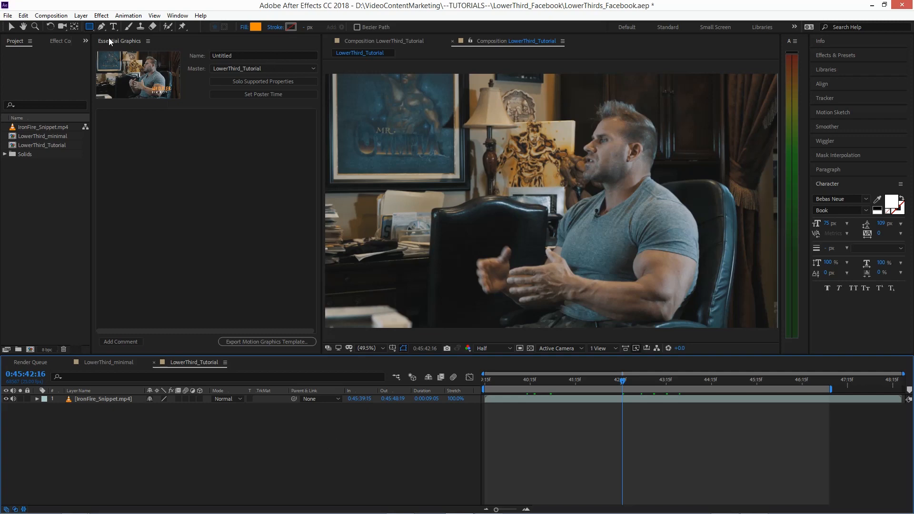
pyautogui.moveTo(593, 277)
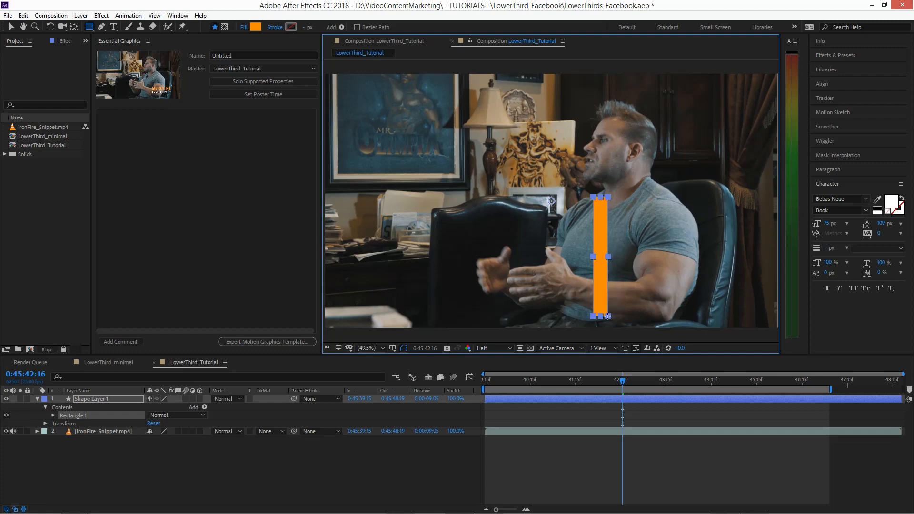
pyautogui.click(256, 26)
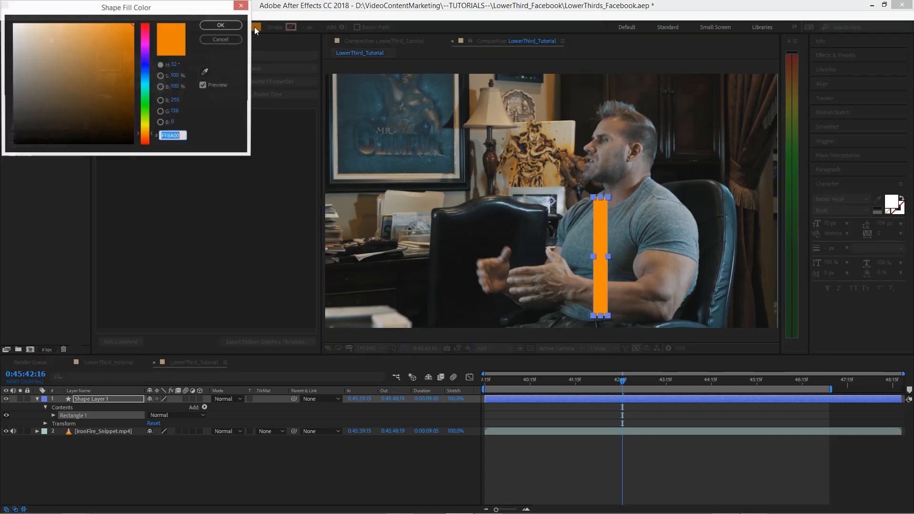
pyautogui.click(220, 24)
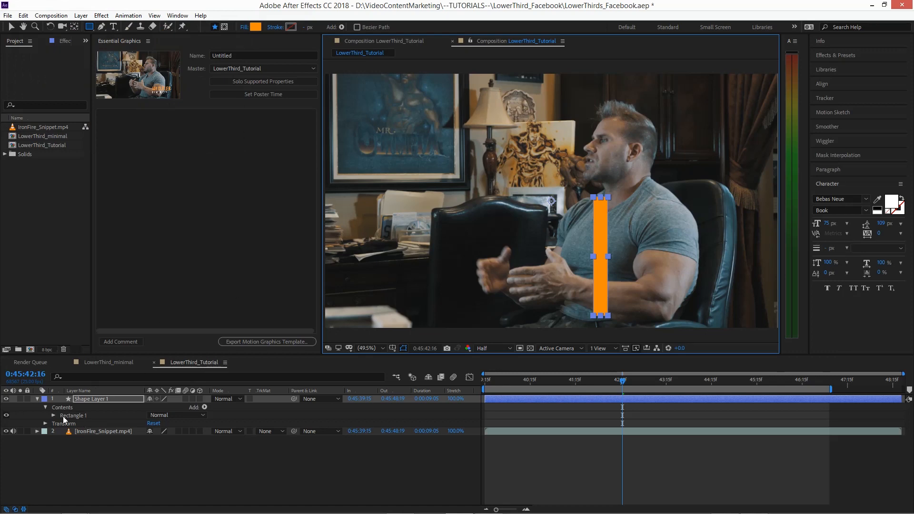
# Step: Expand the shape layer's Contents > Rectangle 1 > Transform properties
pyautogui.click(53, 415)
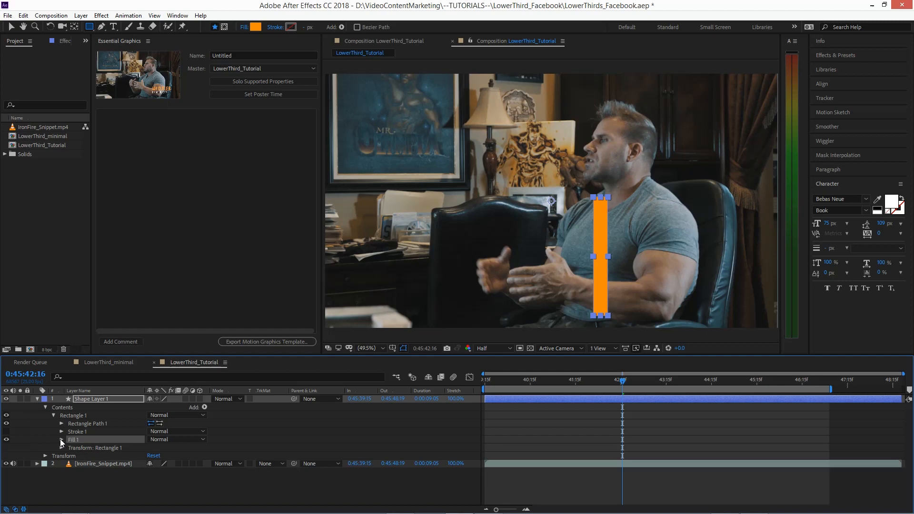
pyautogui.click(62, 445)
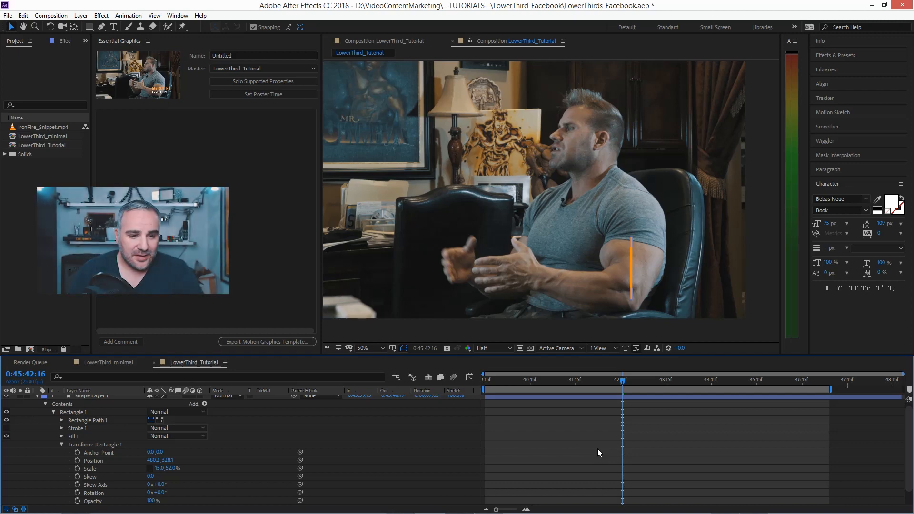
# Step: Keyframe Rectangle 1 Scale from 15,0% to 15,52% so the line grows in
pyautogui.click(98, 468)
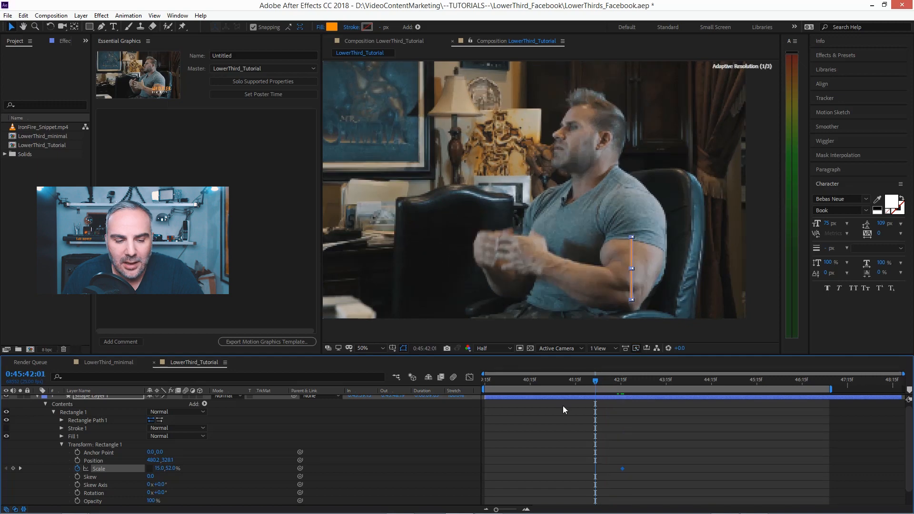
pyautogui.doubleClick(170, 468)
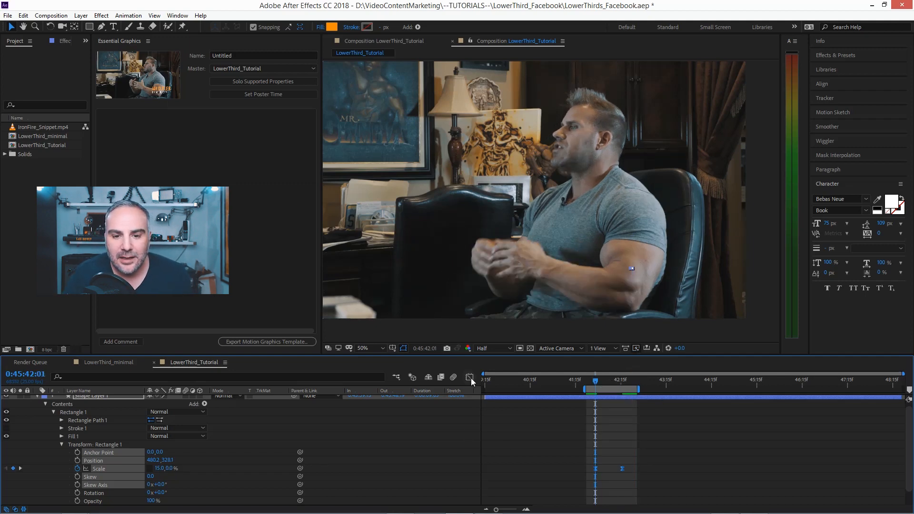
pyautogui.click(469, 377)
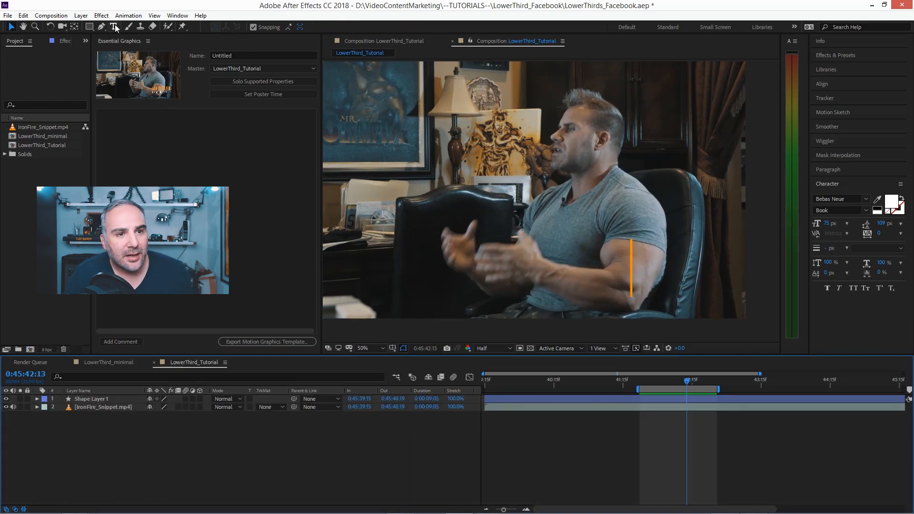
# Step: Add a JAY CUTLER text layer in Bebas Neue Regular
pyautogui.click(114, 27)
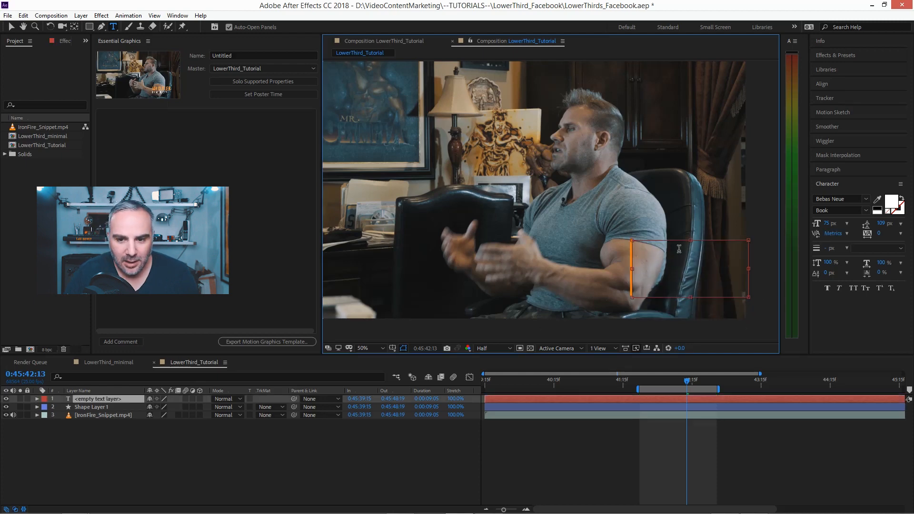
pyautogui.write('JAY')
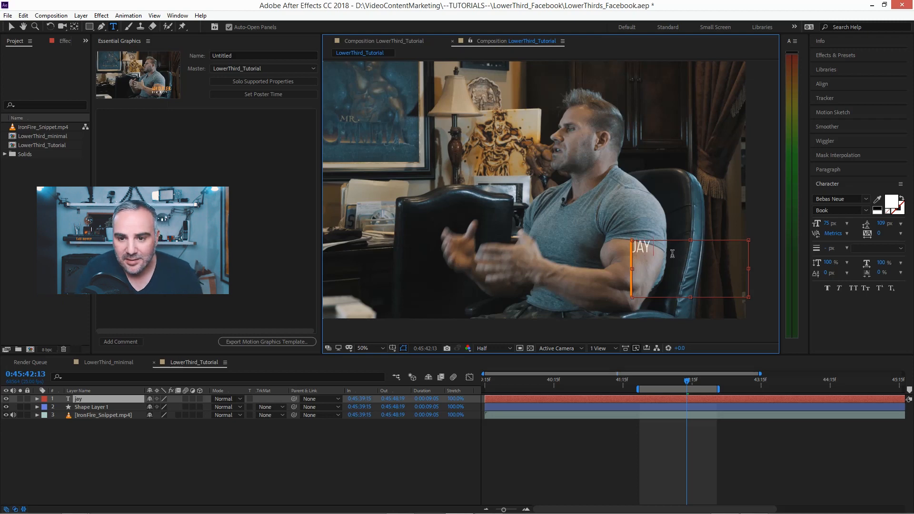
pyautogui.write('CUTLER')
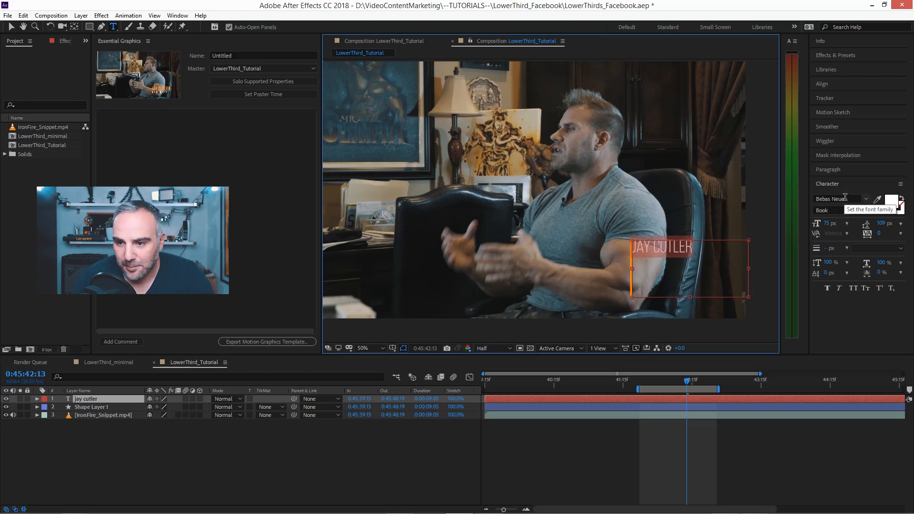
pyautogui.click(840, 209)
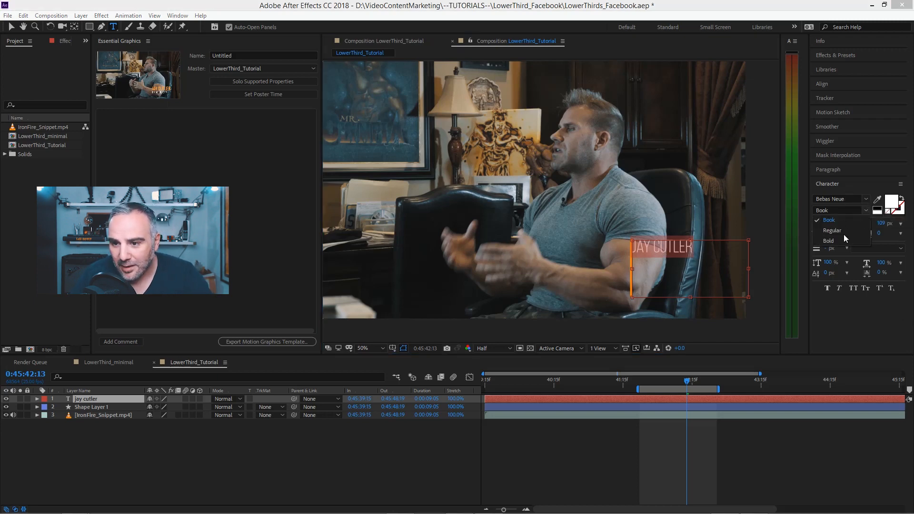
pyautogui.click(832, 230)
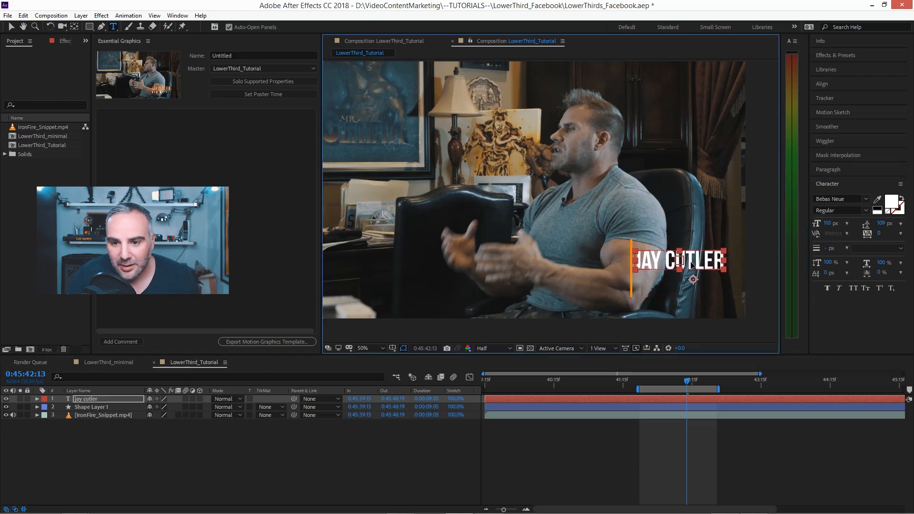
# Step: Set the name text to 110 px and colour it orange
pyautogui.click(678, 261)
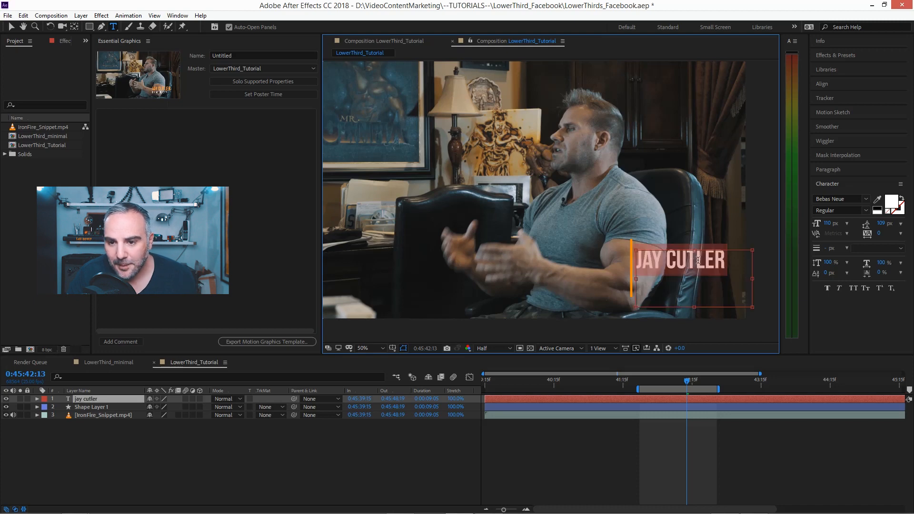
pyautogui.click(893, 202)
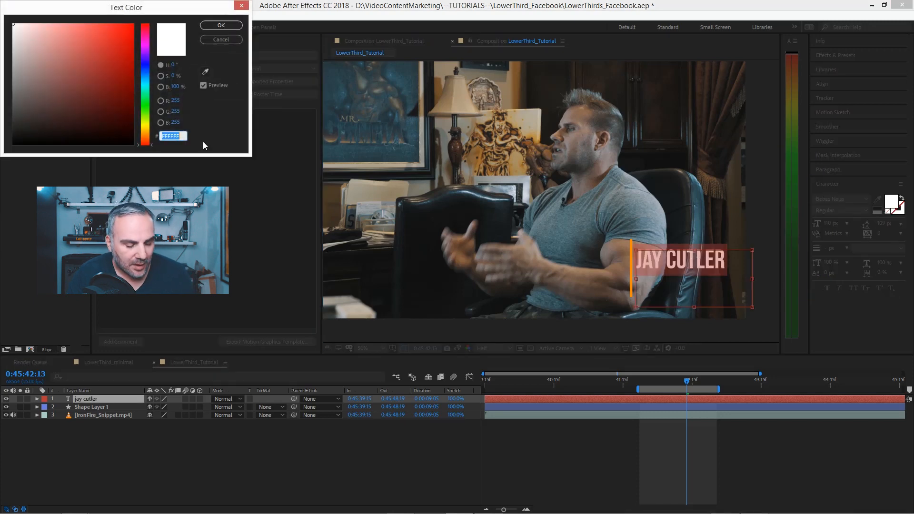
pyautogui.click(219, 25)
pyautogui.write('4')
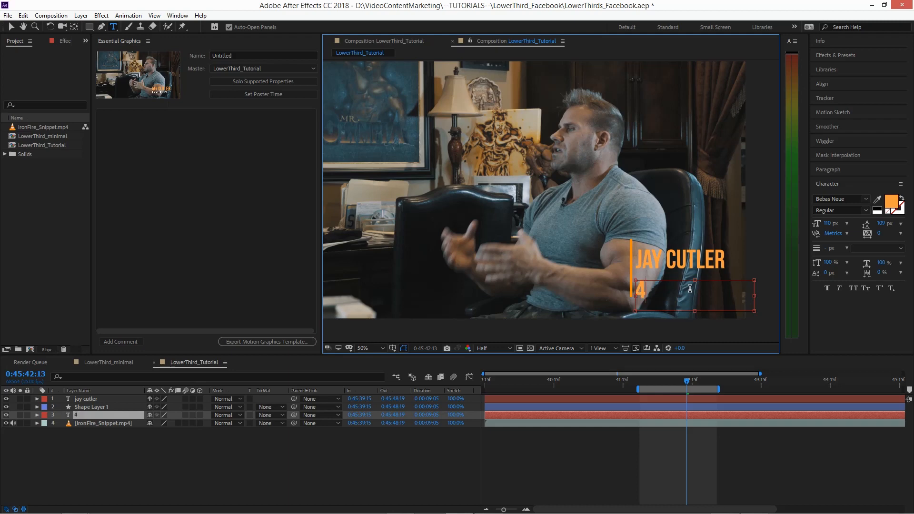
# Step: Type the subtitle 4 X MR. OYLMPIA in the Book weight
pyautogui.write('X M')
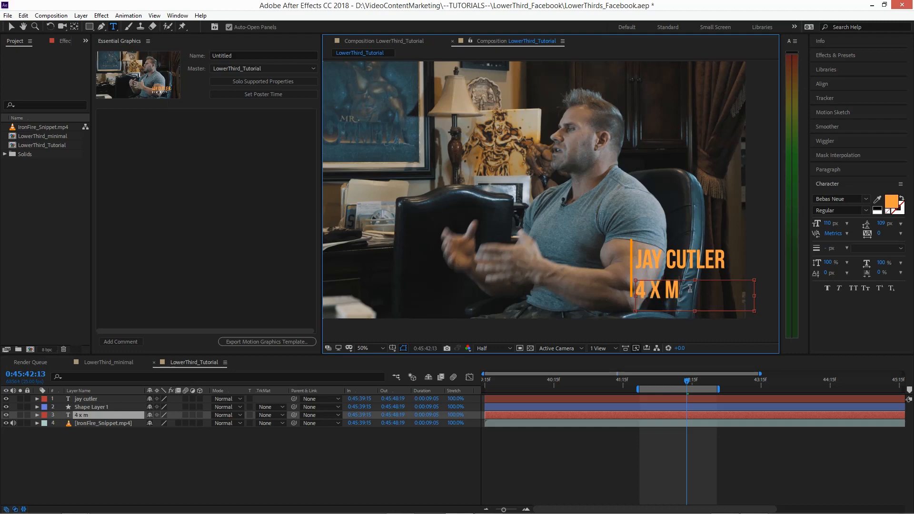
pyautogui.write('R. OYLM')
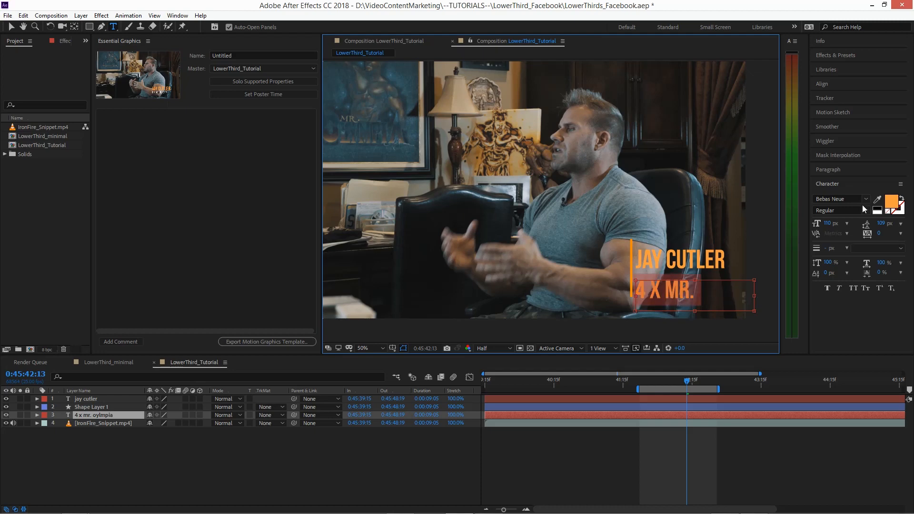
pyautogui.click(840, 209)
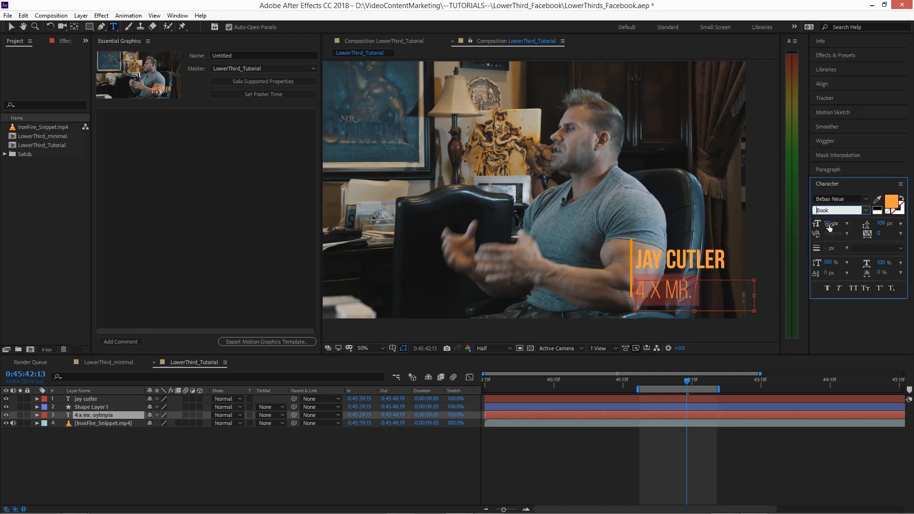
# Step: Colour the subtitle white and finish editing the text
pyautogui.click(888, 203)
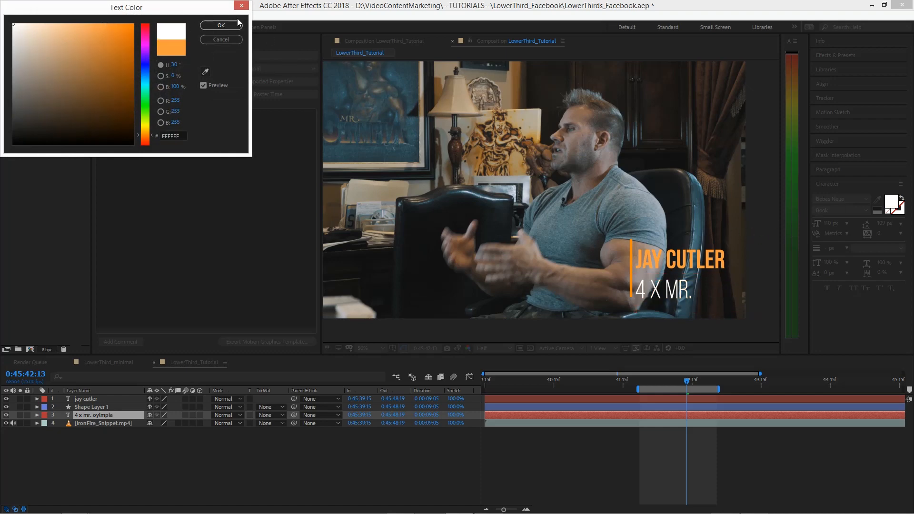
pyautogui.click(220, 25)
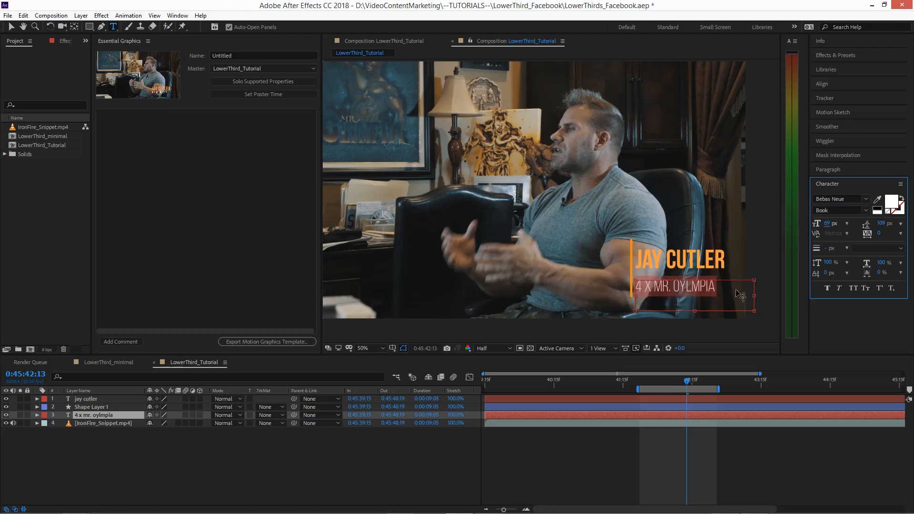
pyautogui.doubleClick(102, 414)
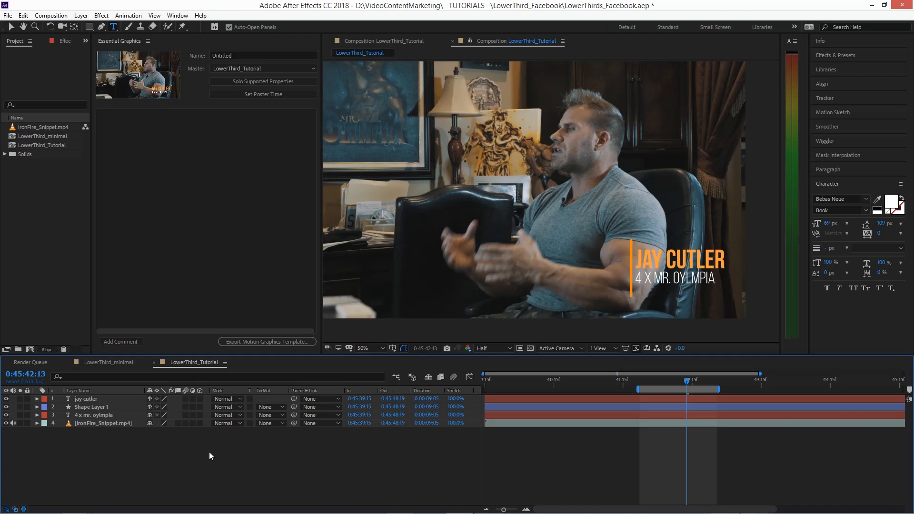
pyautogui.moveTo(225, 454)
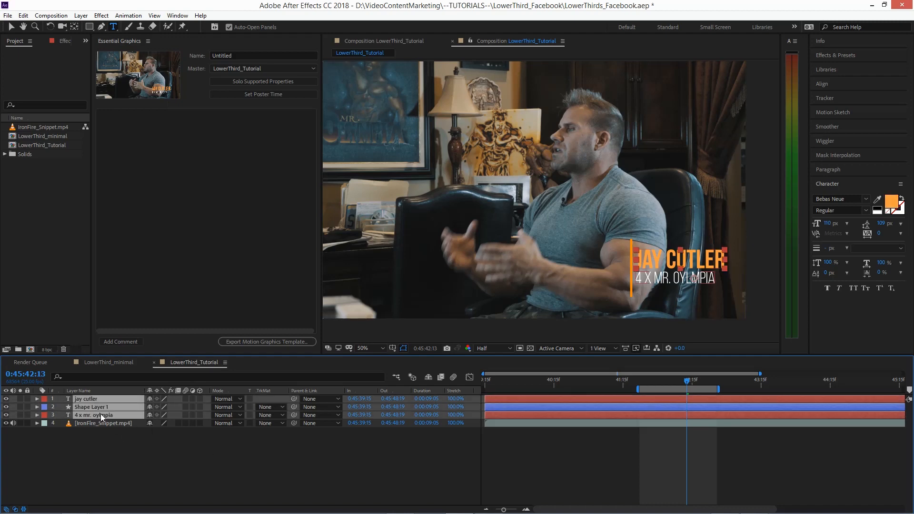
pyautogui.click(93, 414)
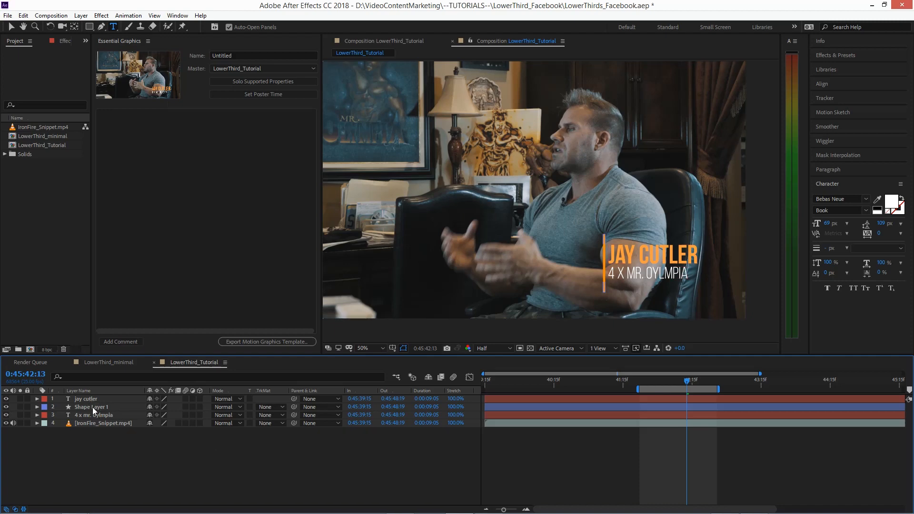
# Step: Drag the line's Scale keyframes earlier and deselect
pyautogui.click(37, 407)
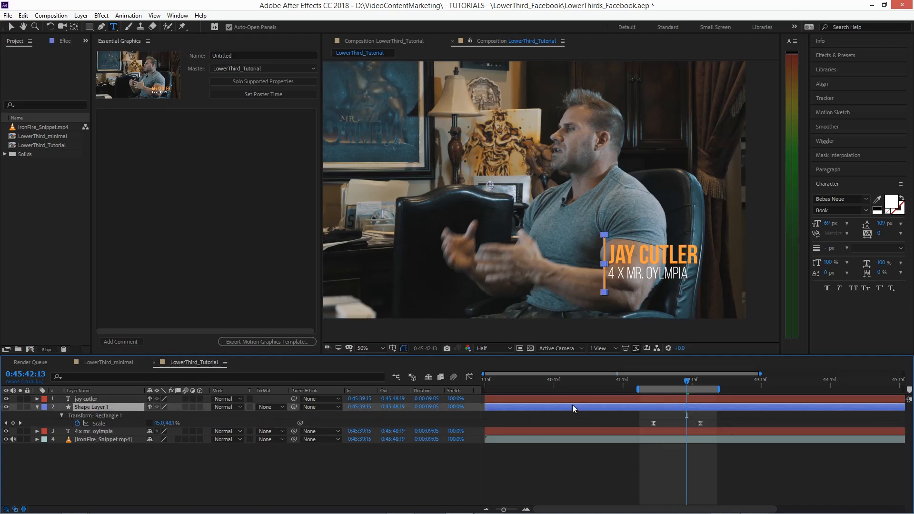
pyautogui.click(518, 376)
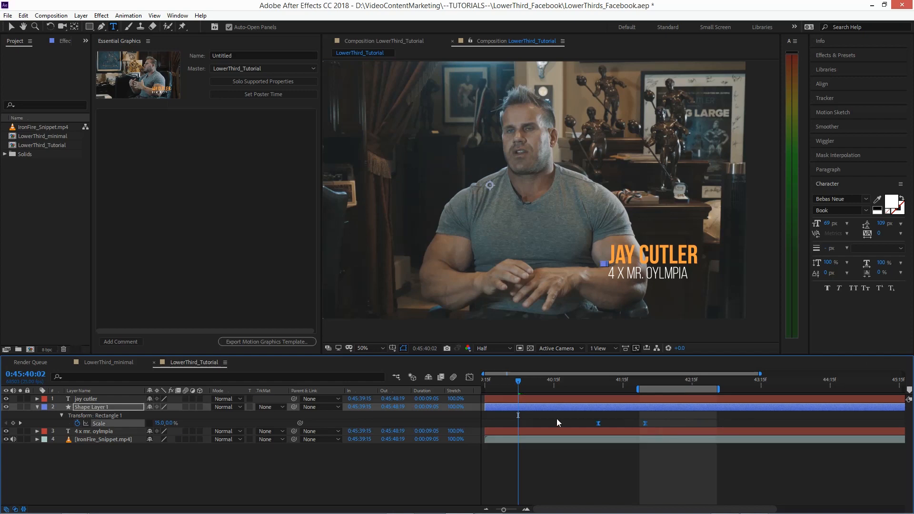
pyautogui.click(491, 380)
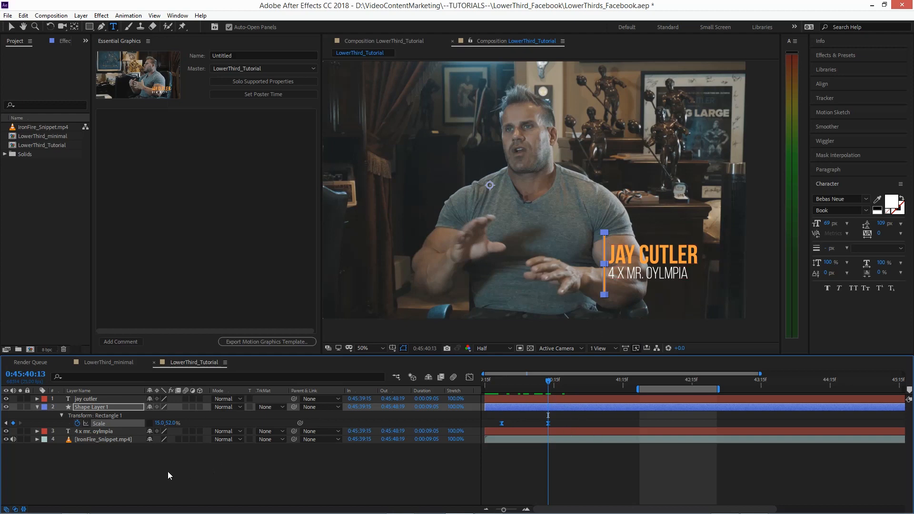
pyautogui.click(90, 406)
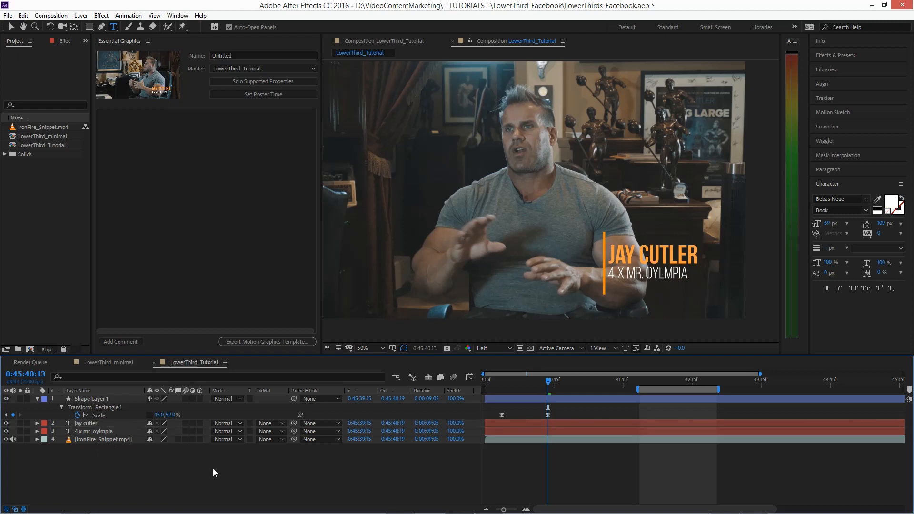
pyautogui.moveTo(226, 475)
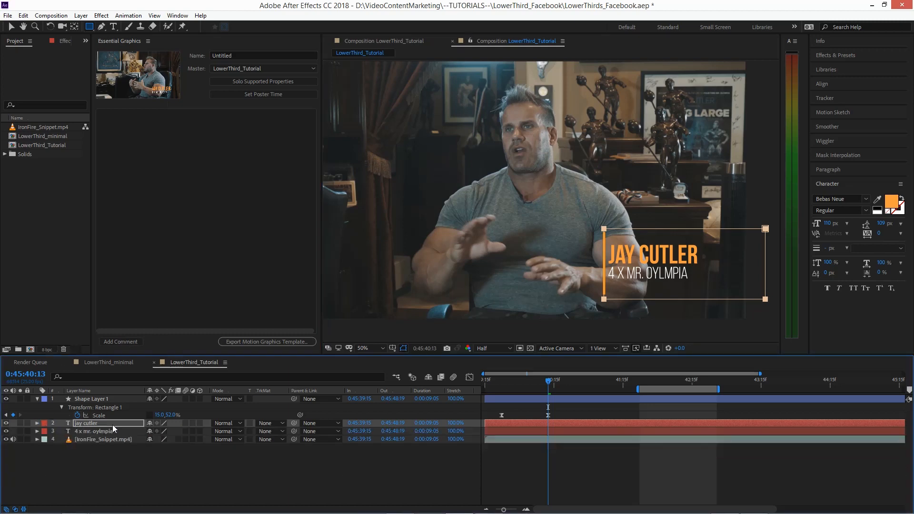
pyautogui.moveTo(177, 463)
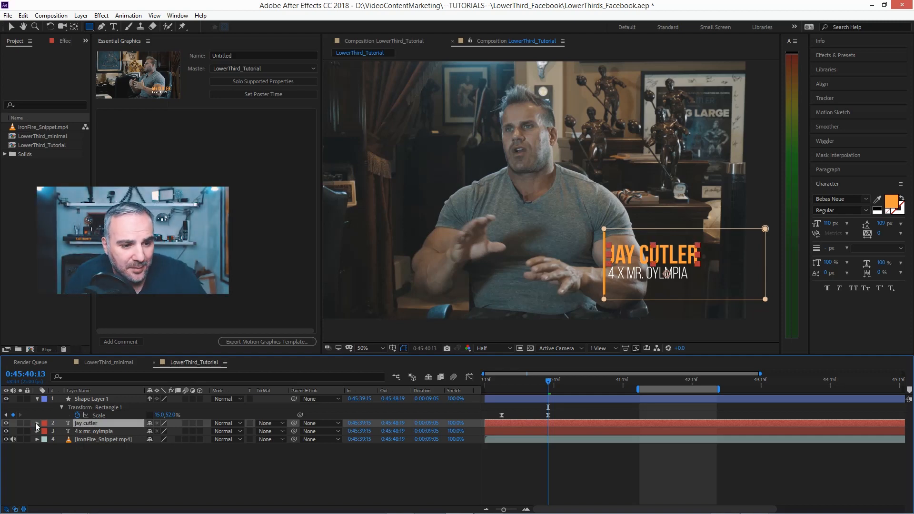
# Step: Expand the jay cutler layer to show its Masks group
pyautogui.click(37, 423)
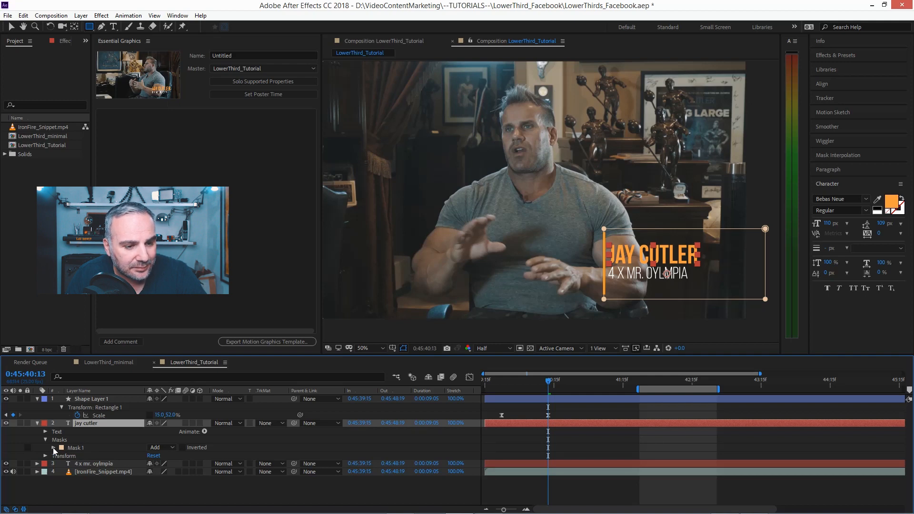
# Step: Expand Mask 1 and Transform on the name layer for Mask Path and Position keyframing
pyautogui.click(53, 447)
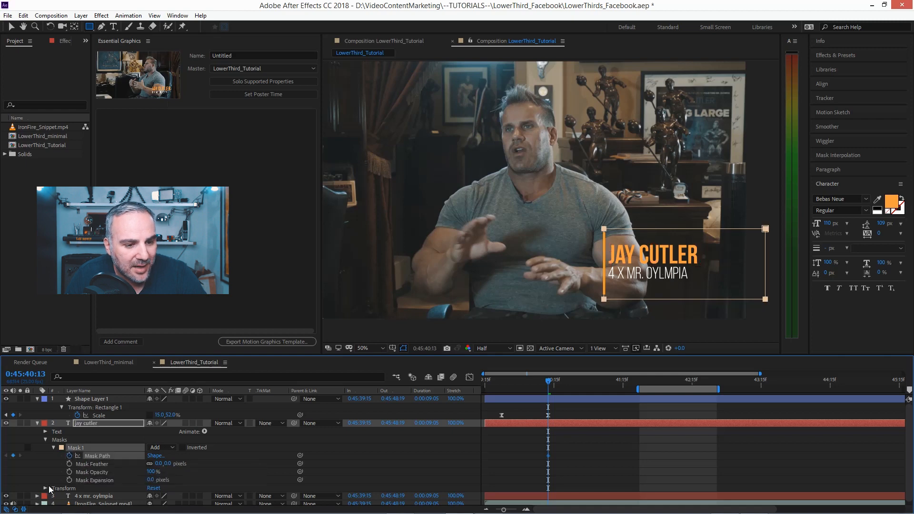
pyautogui.click(46, 487)
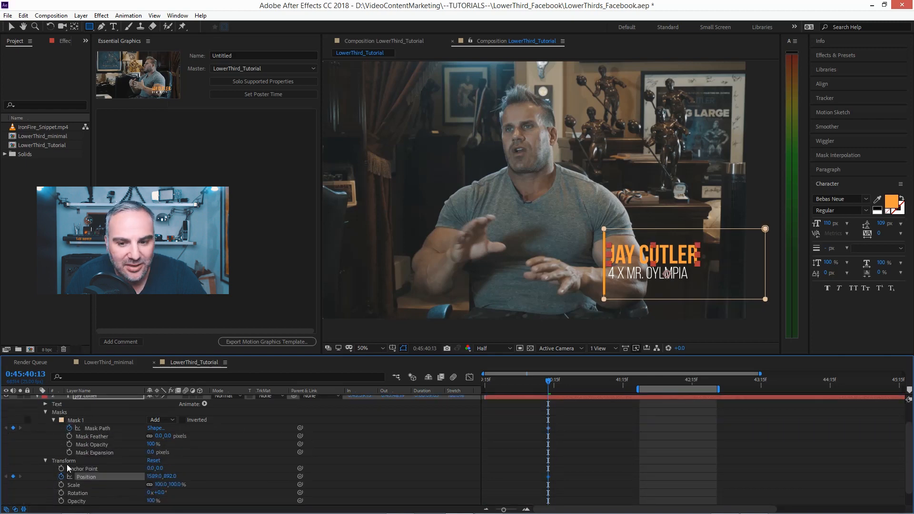
pyautogui.moveTo(282, 457)
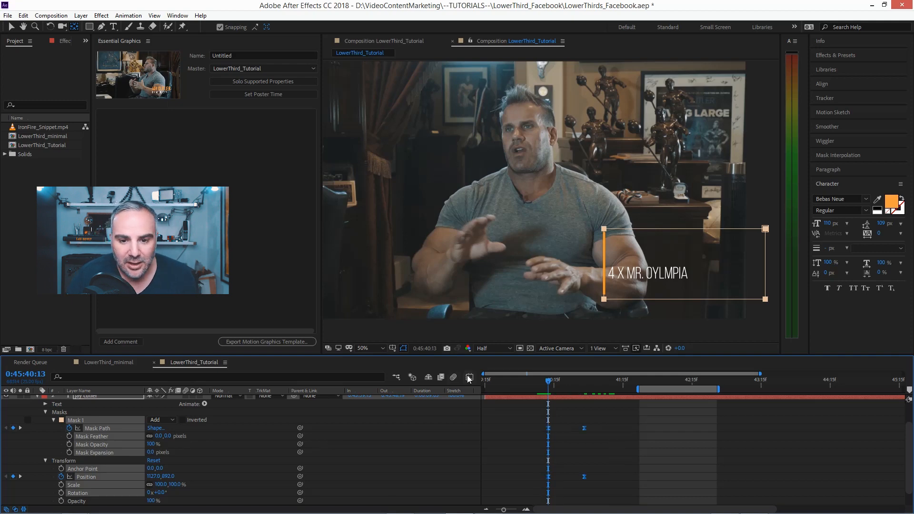
# Step: Move the name's Mask Path and Position keyframes closer together in the timeline
pyautogui.click(469, 377)
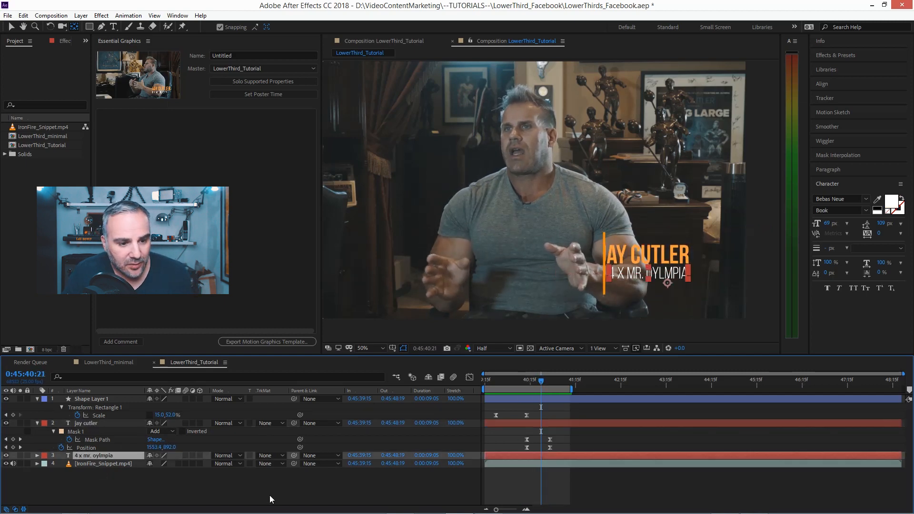
# Step: Expand the 4 x mr. olympia layer's Mask 1 and select its Mask Path
pyautogui.click(20, 454)
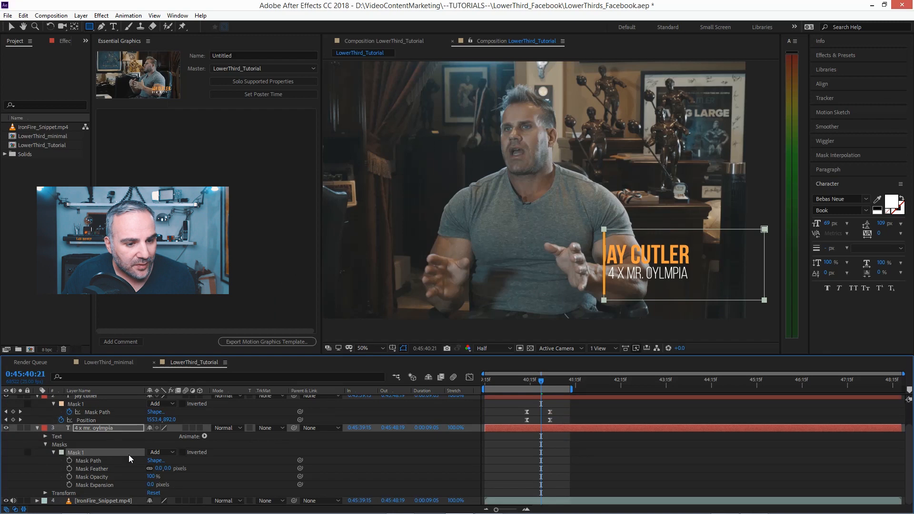
pyautogui.click(69, 461)
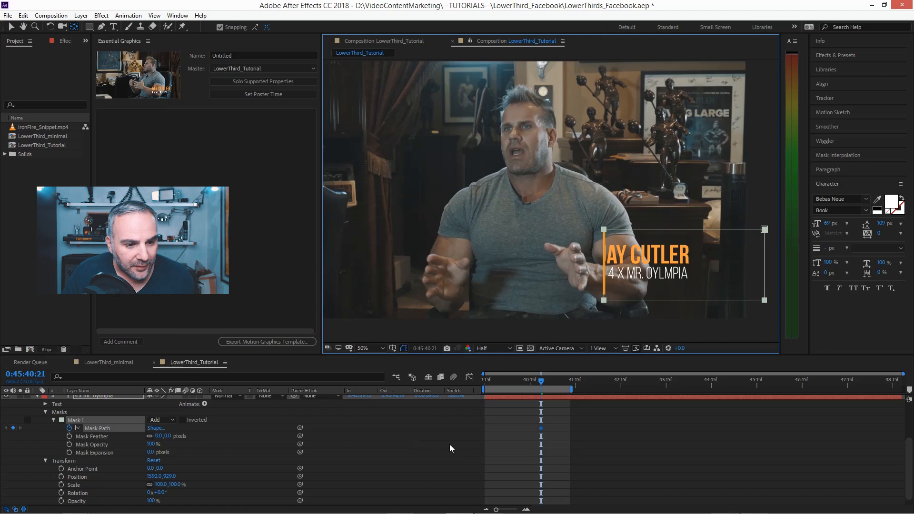
# Step: Shift the title's Mask Path and Position keyframes slightly later
pyautogui.click(86, 477)
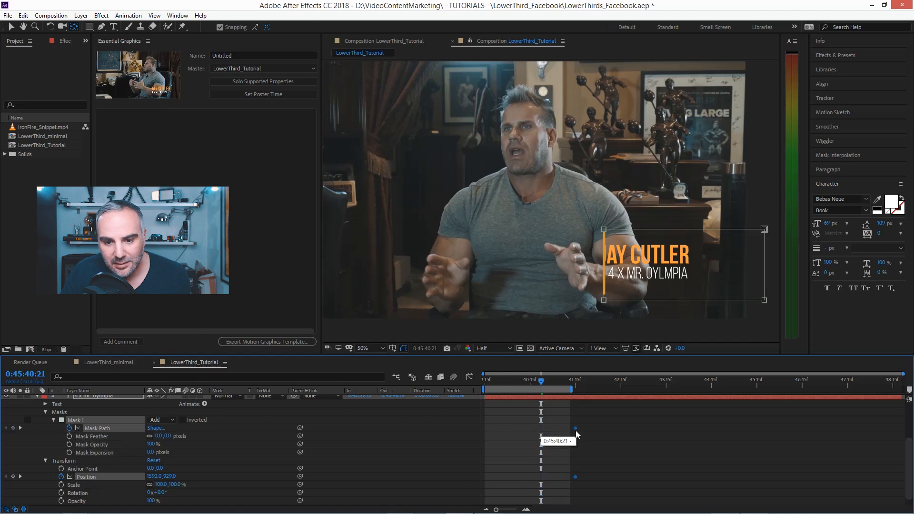
pyautogui.moveTo(552, 296)
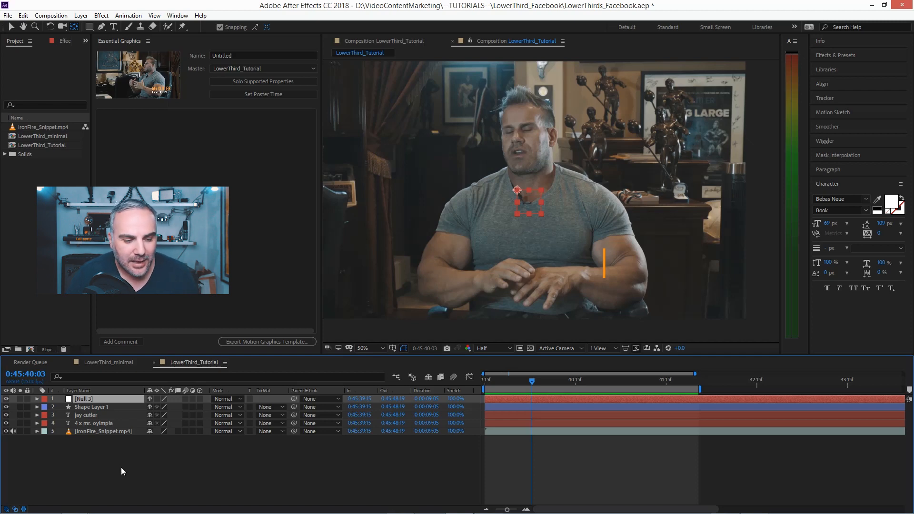
pyautogui.moveTo(105, 455)
pyautogui.write('position controller')
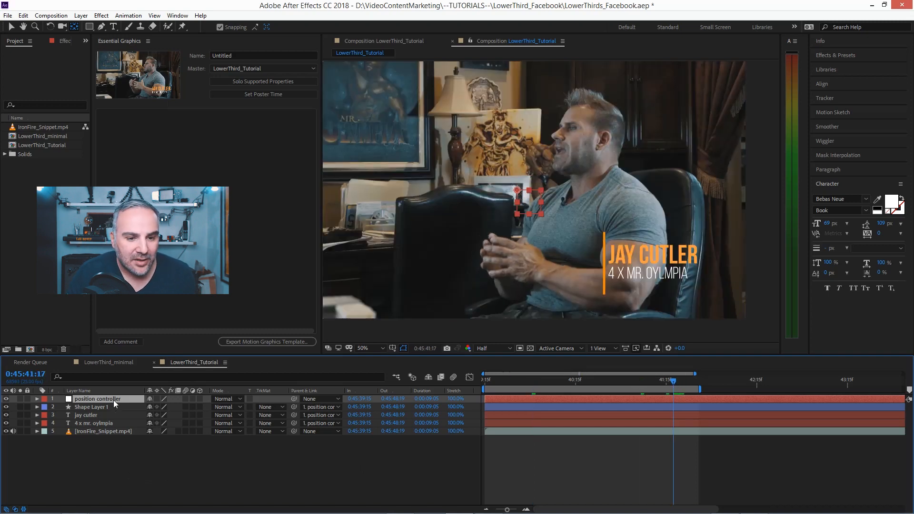
# Step: Collapse the position controller null's Position property and select the jay cutler name layer
pyautogui.click(46, 398)
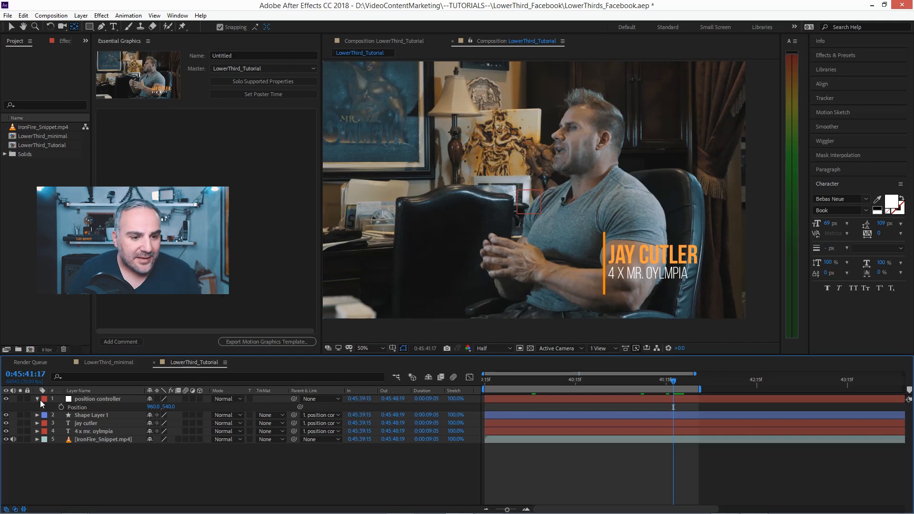
pyautogui.click(37, 399)
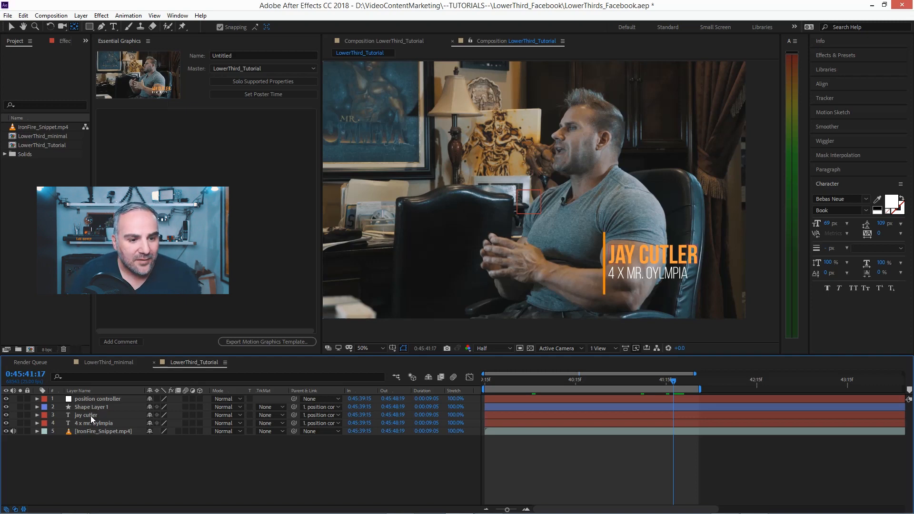
pyautogui.click(85, 414)
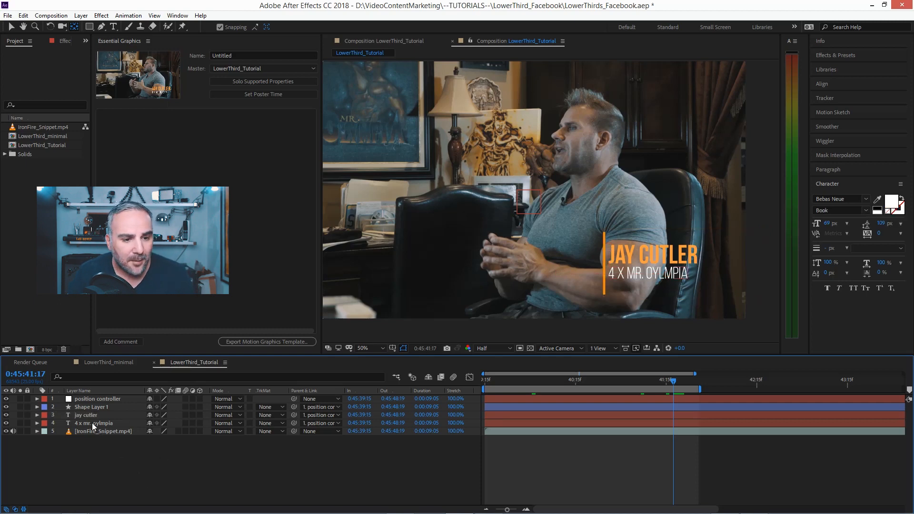
pyautogui.click(86, 414)
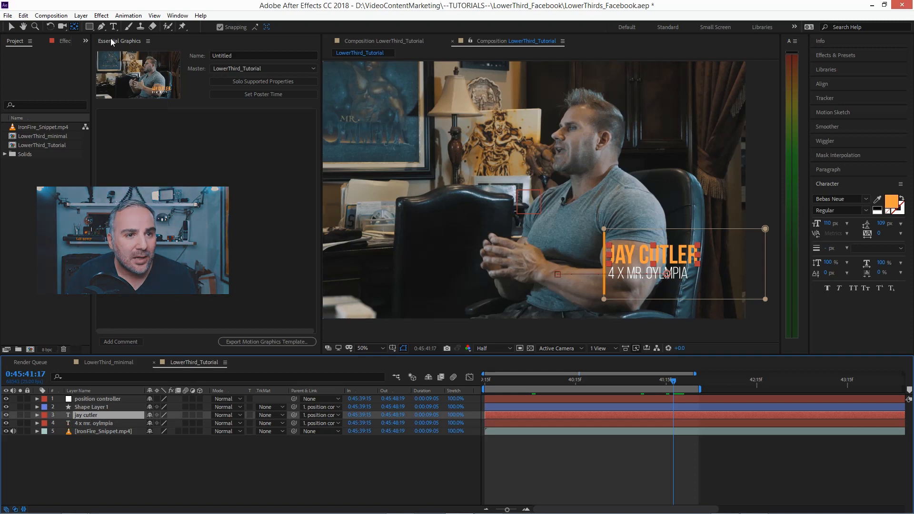
pyautogui.click(80, 15)
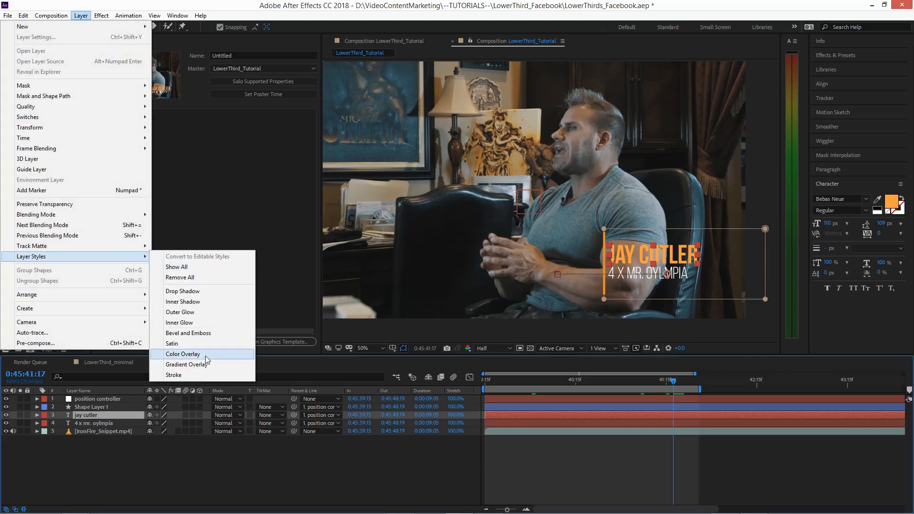
pyautogui.click(183, 354)
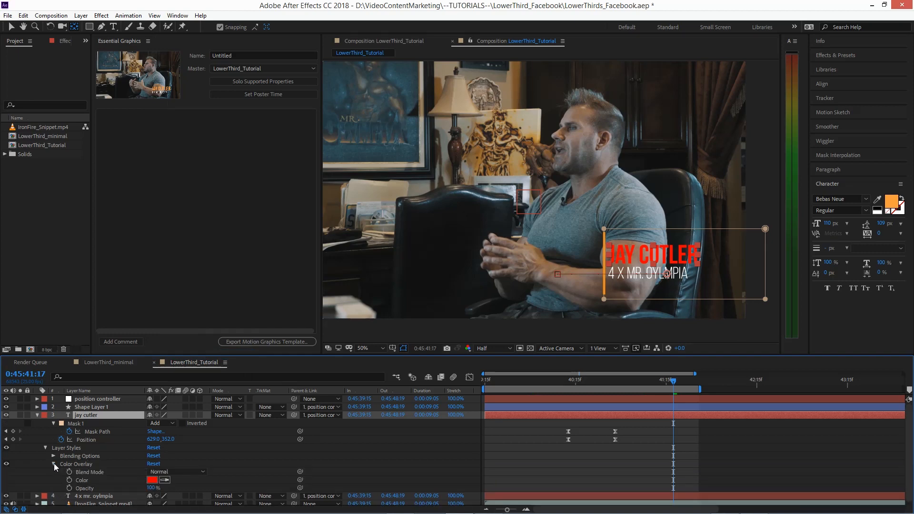
pyautogui.click(153, 479)
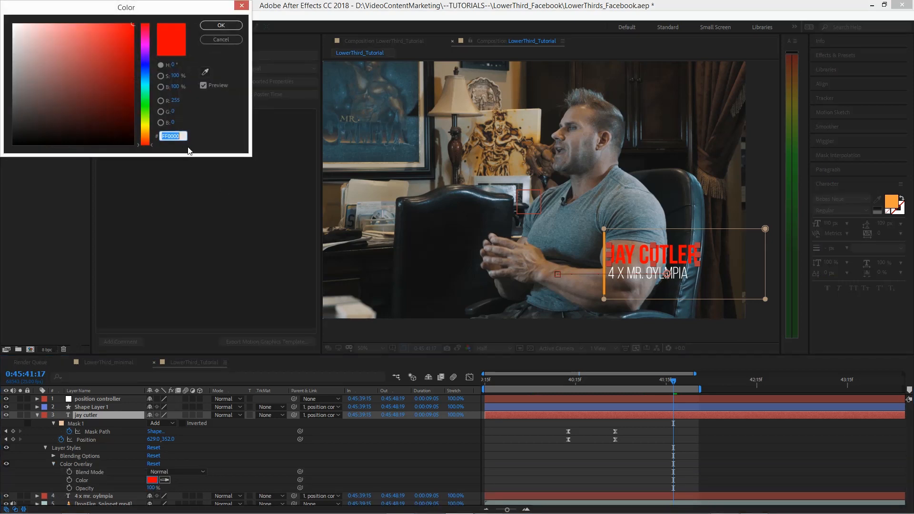
pyautogui.click(220, 25)
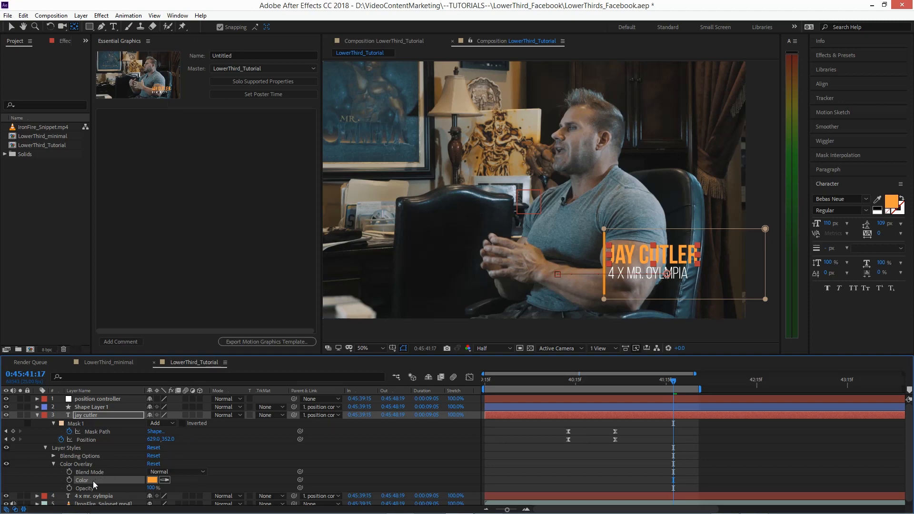
pyautogui.rightClick(94, 482)
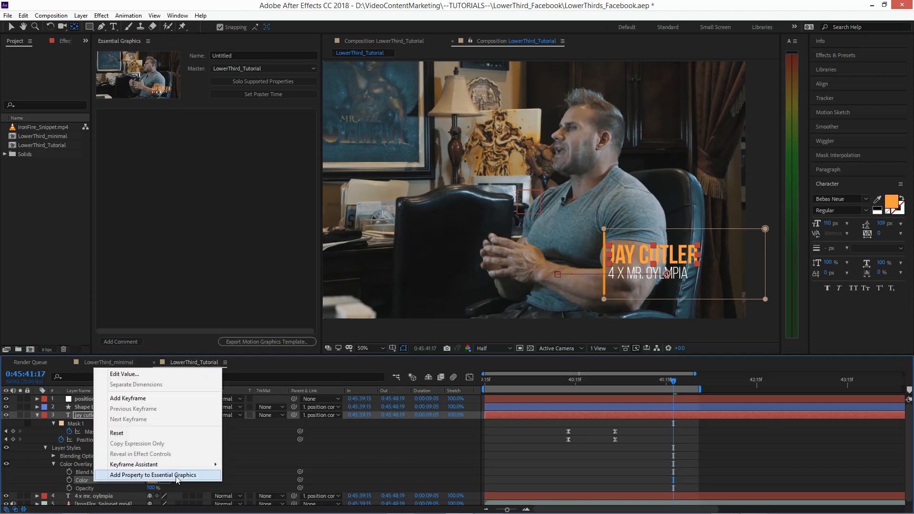
pyautogui.moveTo(203, 478)
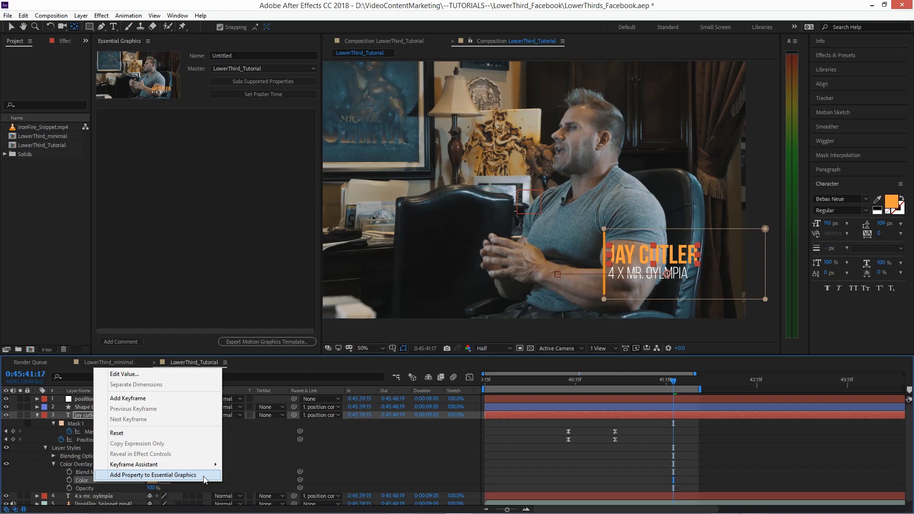
pyautogui.click(153, 474)
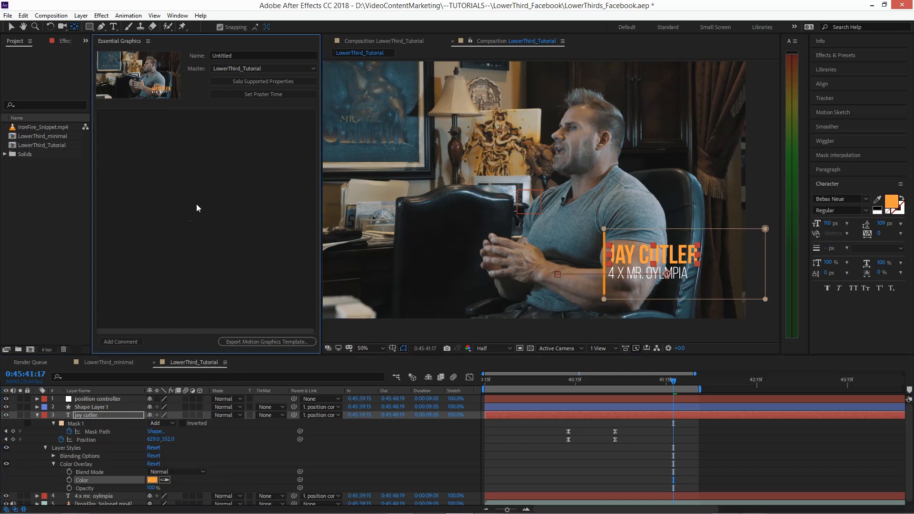
pyautogui.click(178, 15)
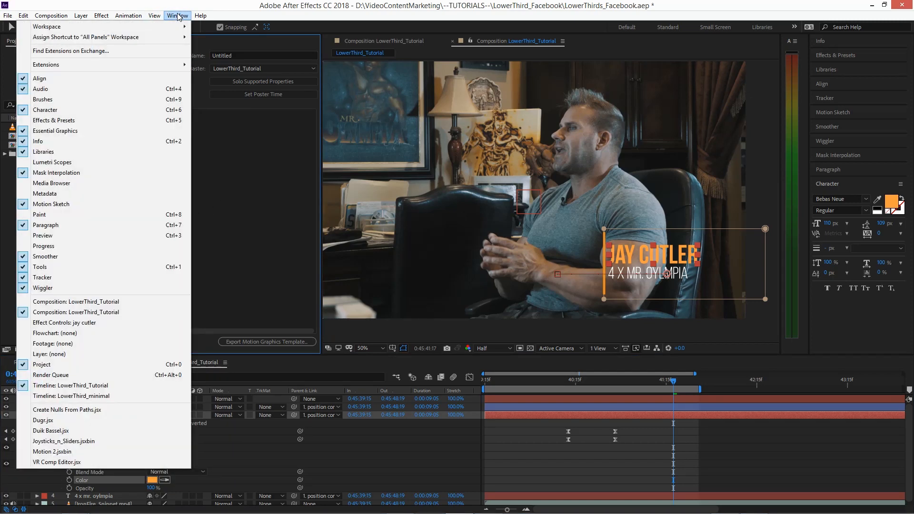
pyautogui.moveTo(137, 130)
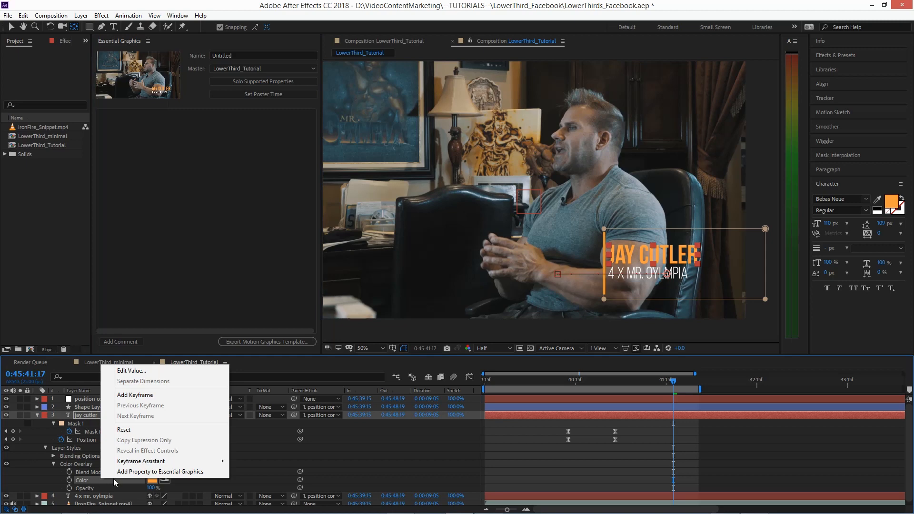
# Step: Add the name's Color Overlay colour to Essential Graphics and label it 'Name Color'
pyautogui.click(160, 471)
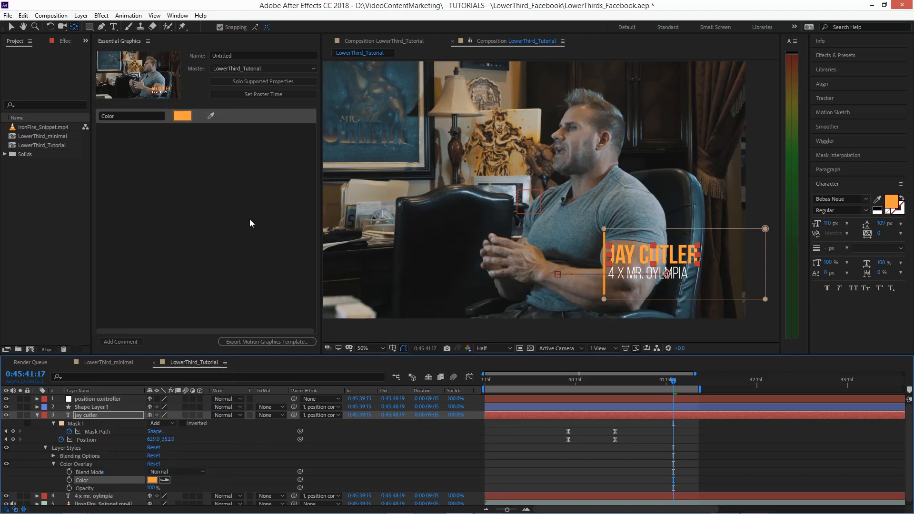
pyautogui.moveTo(170, 136)
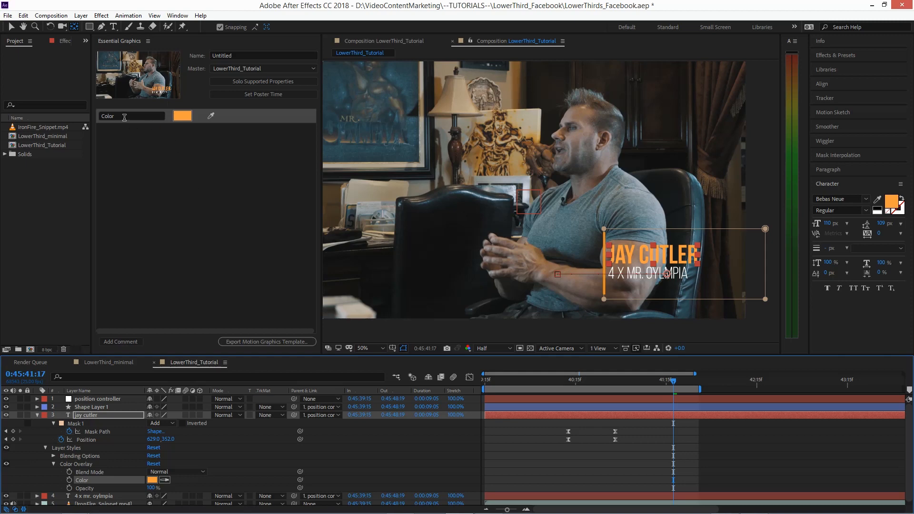
pyautogui.doubleClick(107, 115)
pyautogui.write('Name')
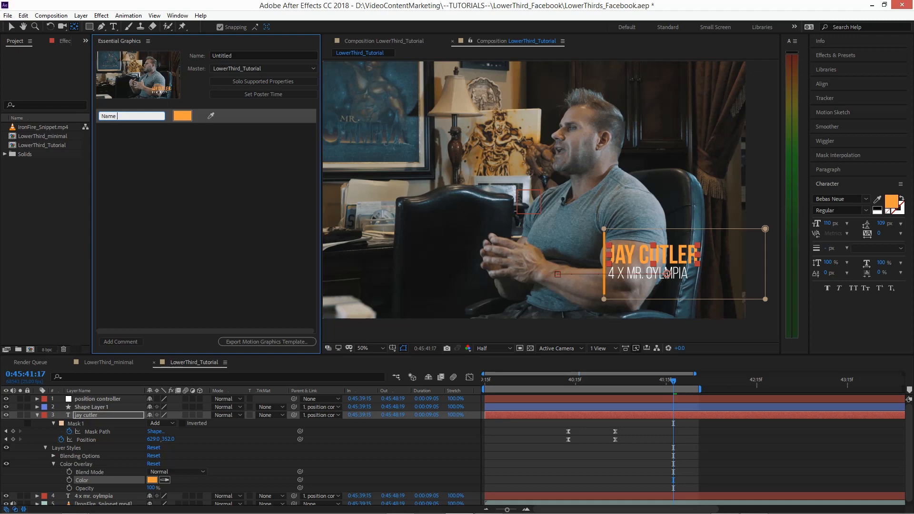
pyautogui.write('Color')
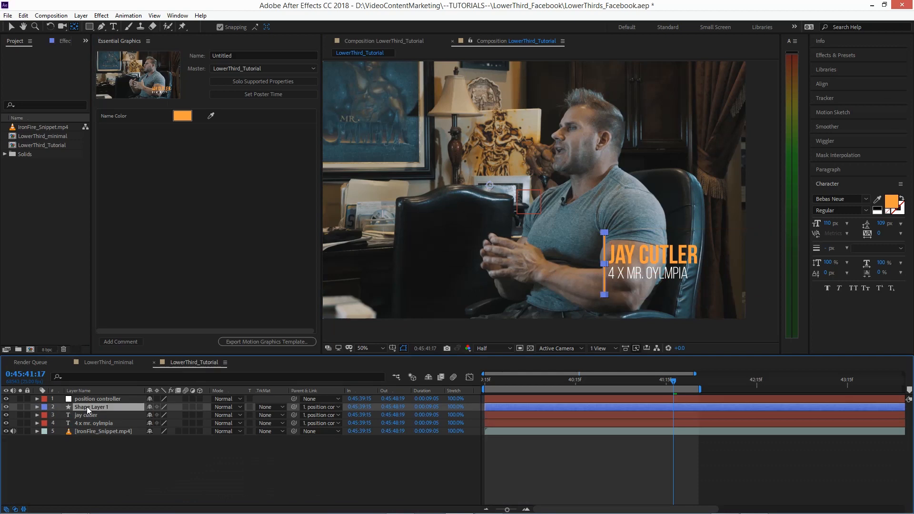
pyautogui.click(36, 407)
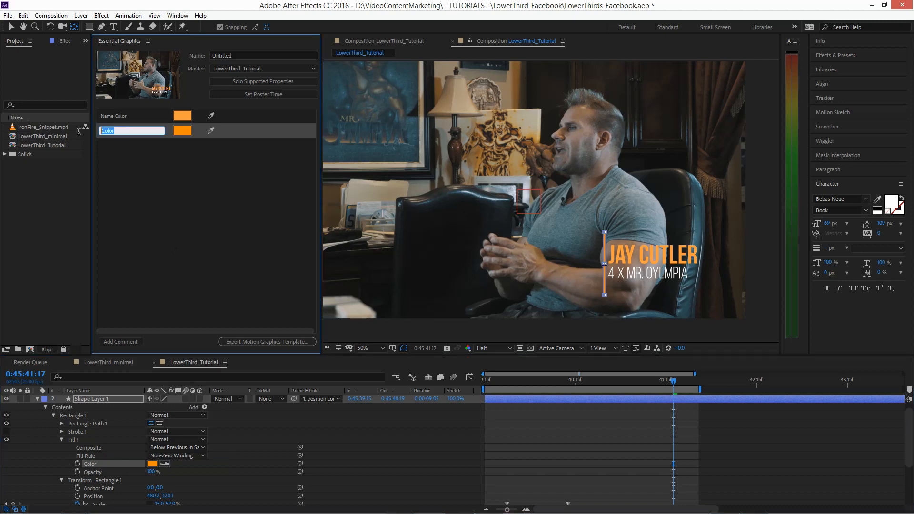
# Step: Label the bar's fill colour control 'Line Color' and test its swatch in the colour picker
pyautogui.write('Line')
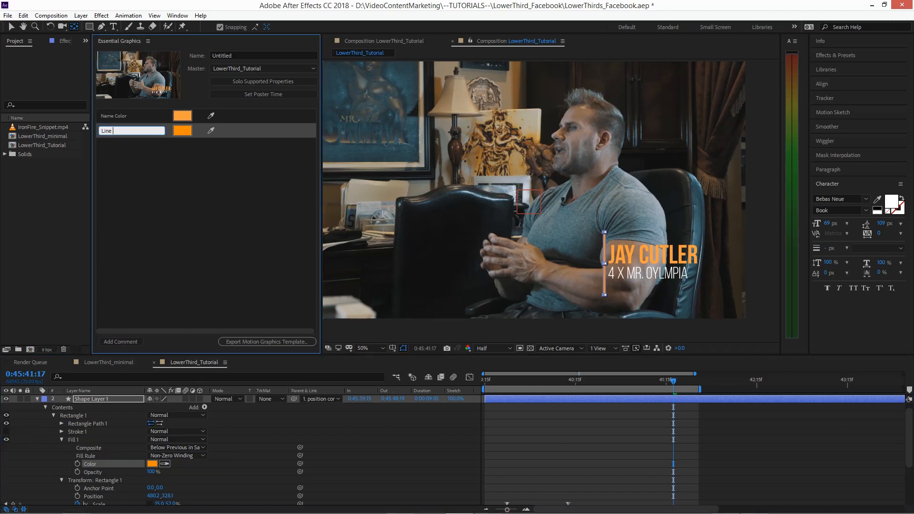
pyautogui.write('Color')
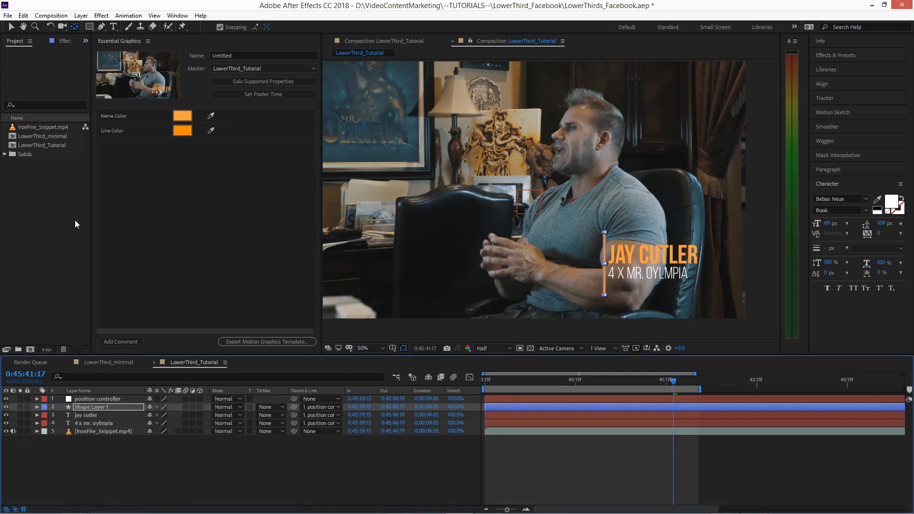
pyautogui.click(182, 116)
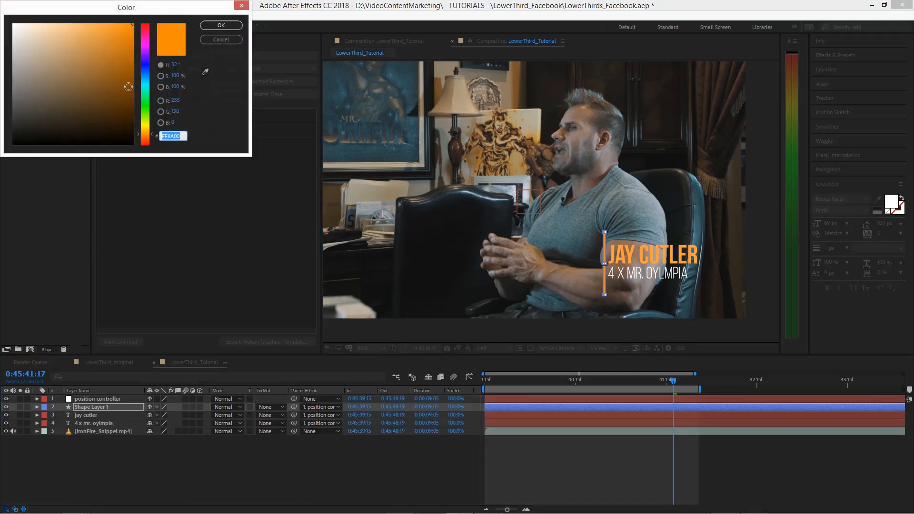
pyautogui.click(220, 24)
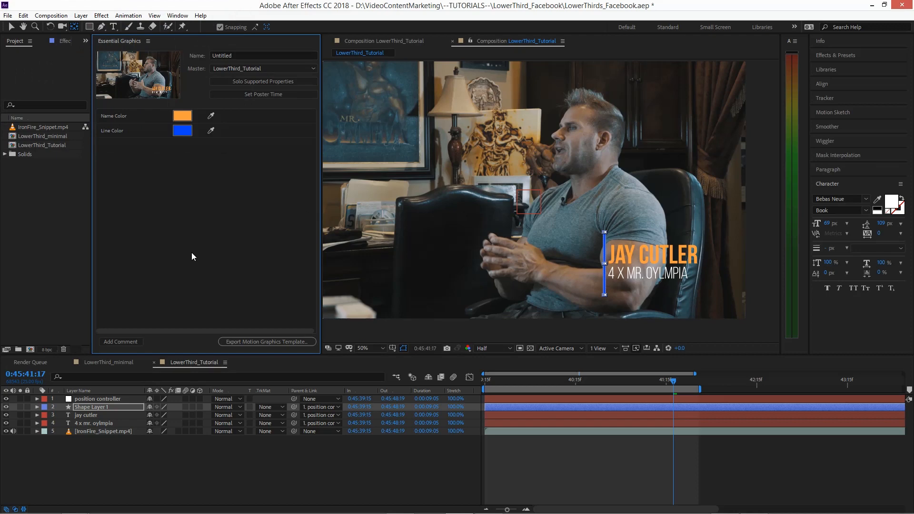
pyautogui.click(181, 130)
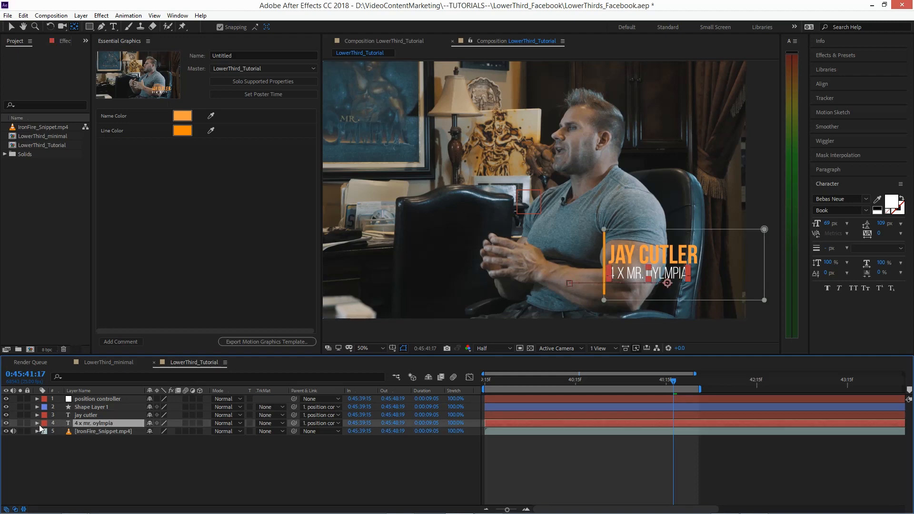
pyautogui.click(37, 422)
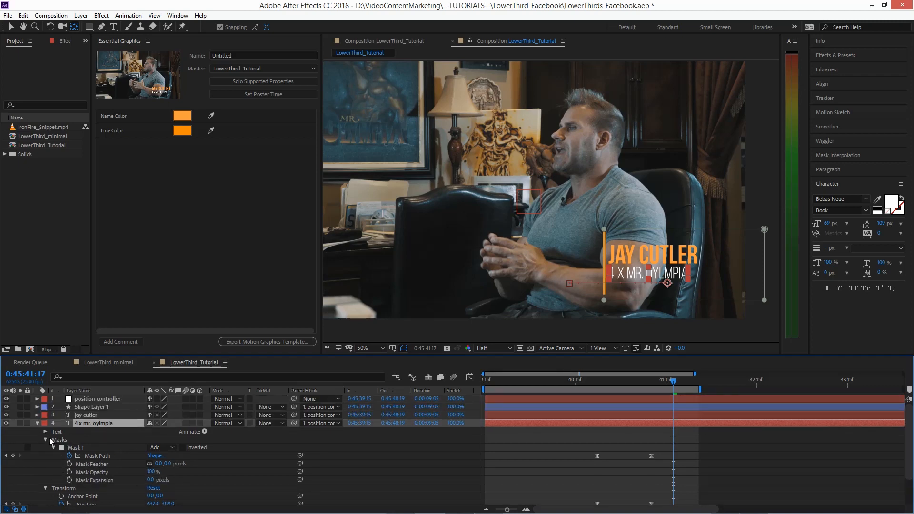
# Step: Add a Color Overlay style to the 4 x mr. oylmpia subtitle layer
pyautogui.click(45, 440)
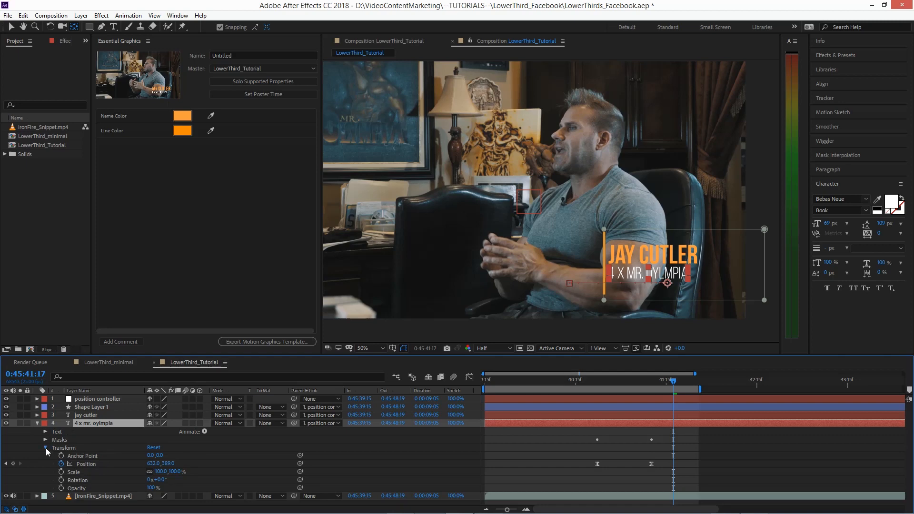
pyautogui.click(46, 448)
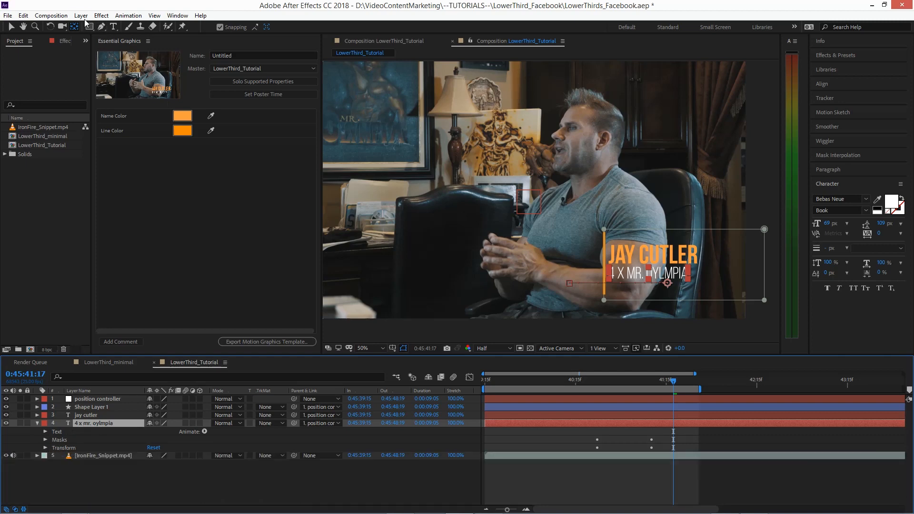
pyautogui.click(80, 16)
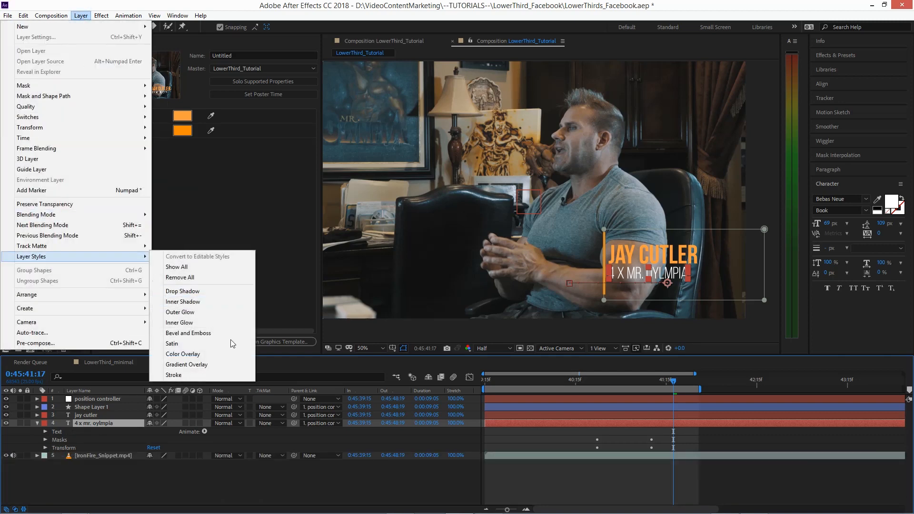
pyautogui.click(182, 354)
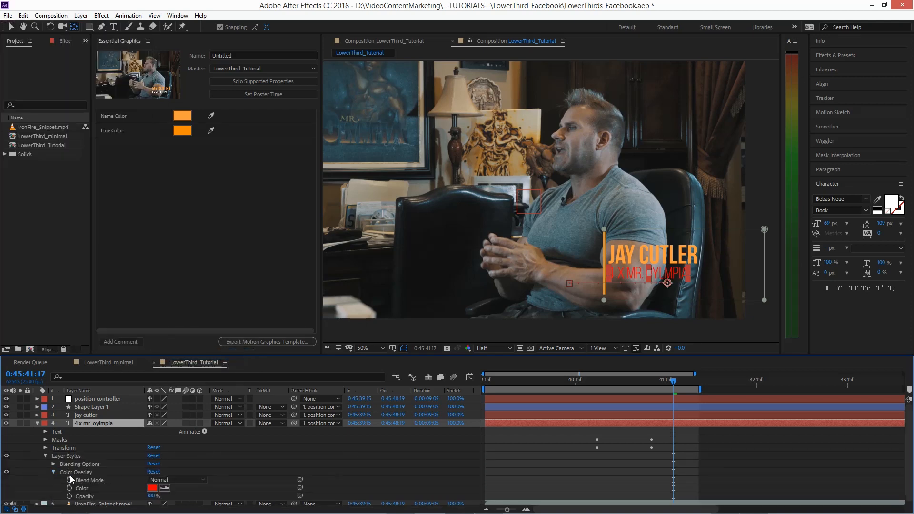
pyautogui.click(149, 487)
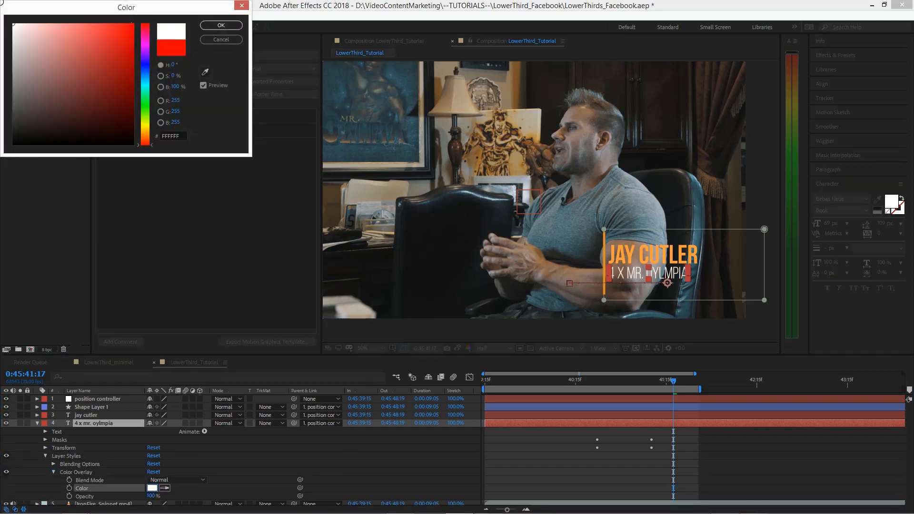
# Step: Add the subtitle's overlay colour to Essential Graphics and label it 'Position Color'
pyautogui.rightClick(82, 488)
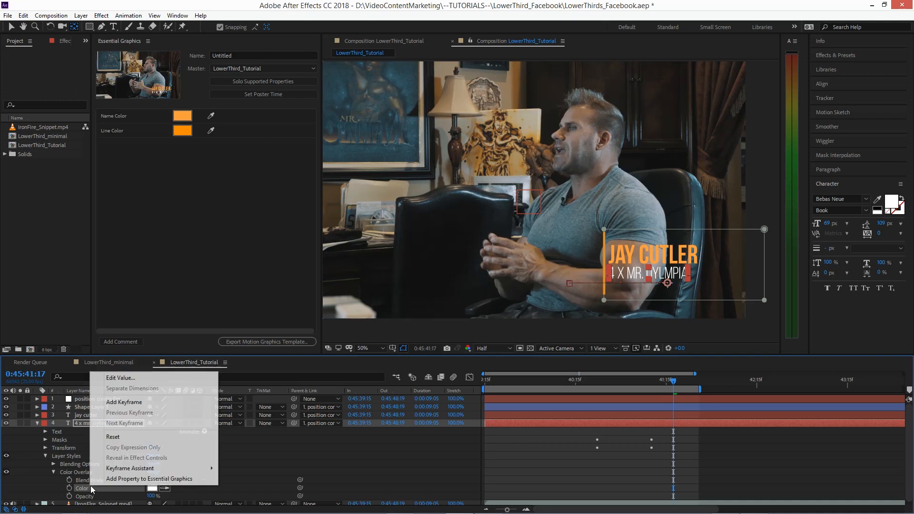
pyautogui.click(149, 479)
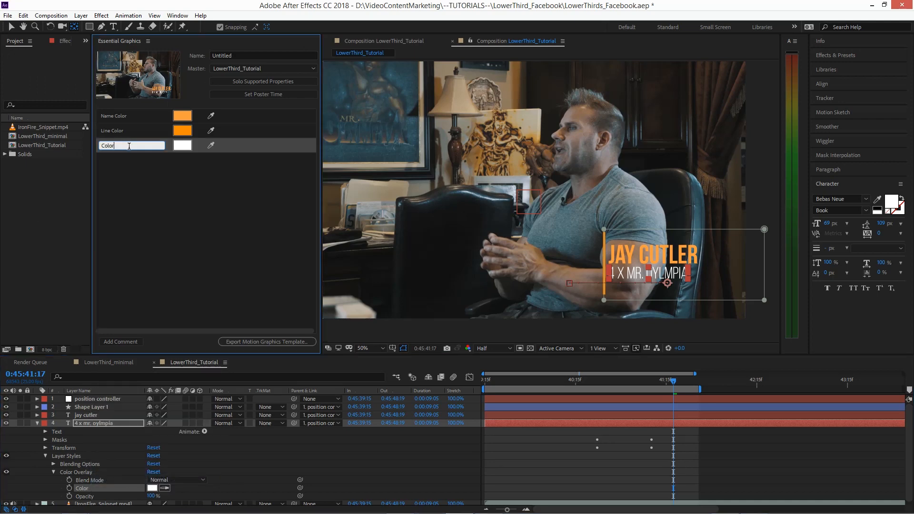
pyautogui.write('POsi')
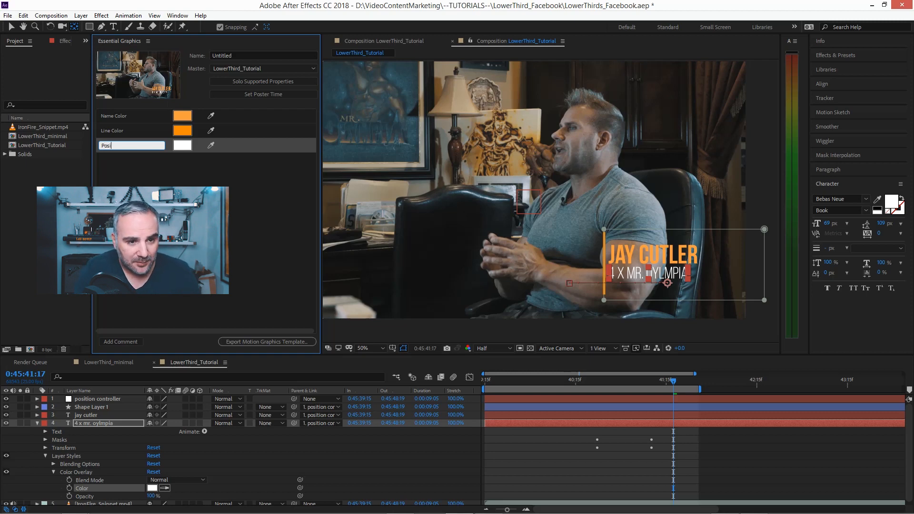
pyautogui.write('ition Color')
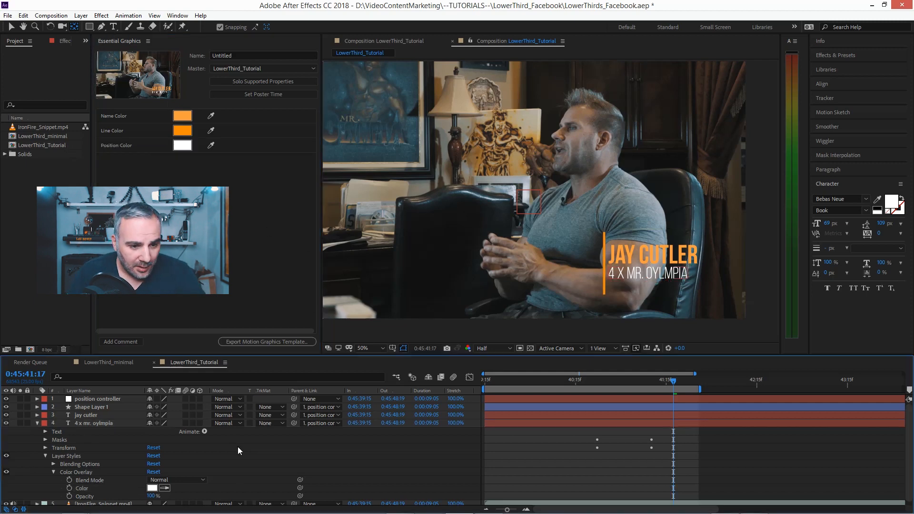
# Step: Add the position controller's Position (960, 540) to Essential Graphics as a fourth control
pyautogui.click(37, 423)
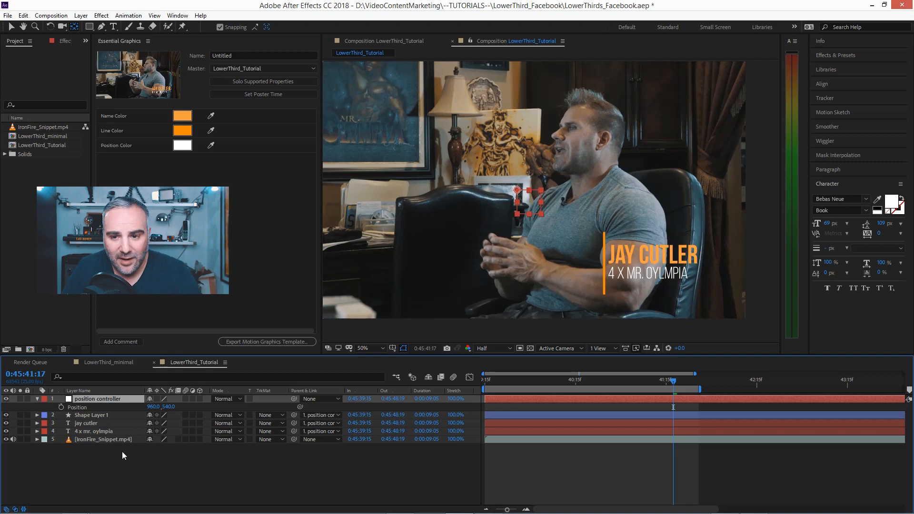
pyautogui.doubleClick(103, 399)
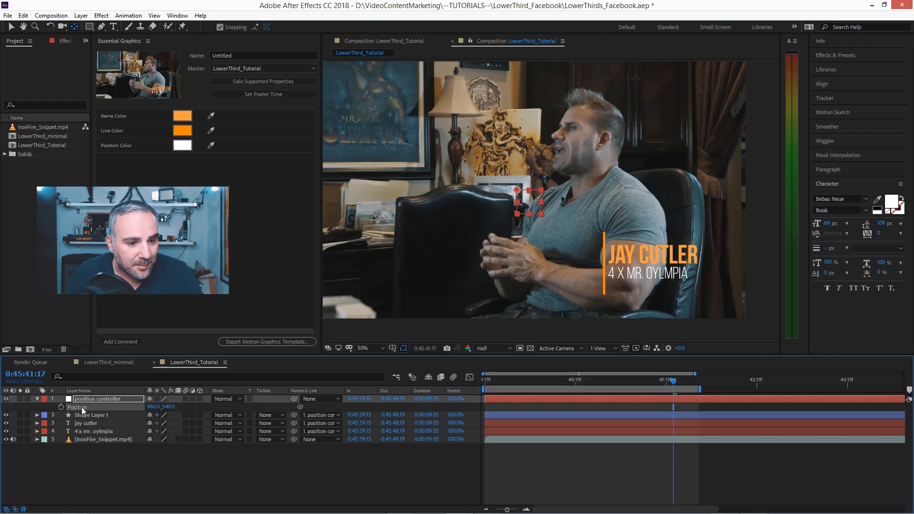
pyautogui.rightClick(76, 406)
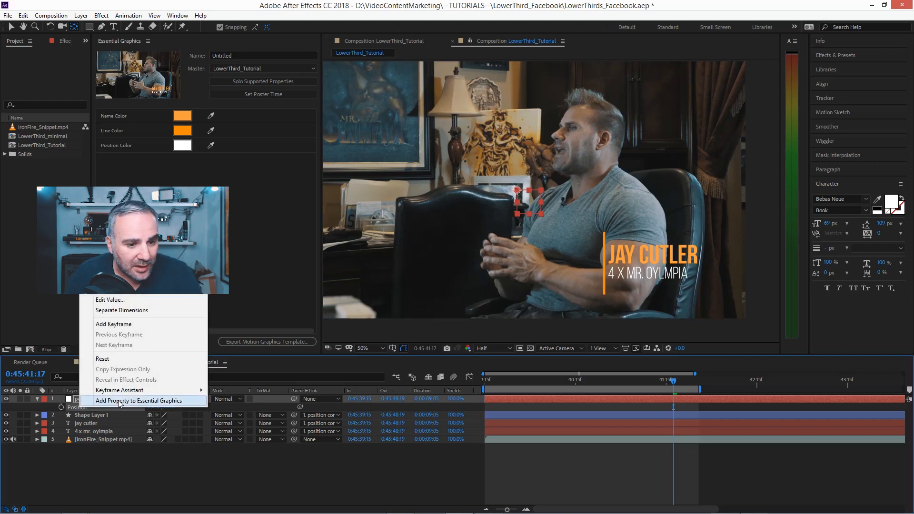
pyautogui.click(139, 401)
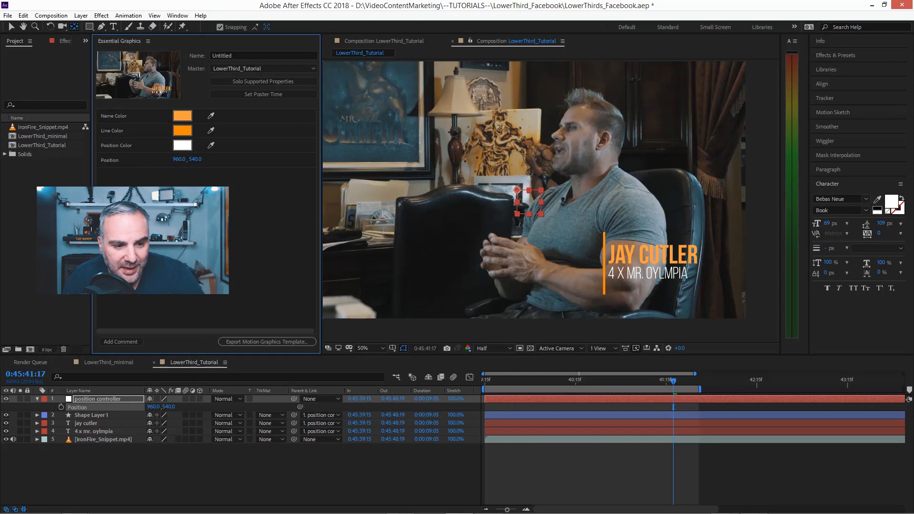
# Step: Add the jay cutler layer's Source Text to the template and reveal the 4 x mr. oylmpia Source Text
pyautogui.click(36, 422)
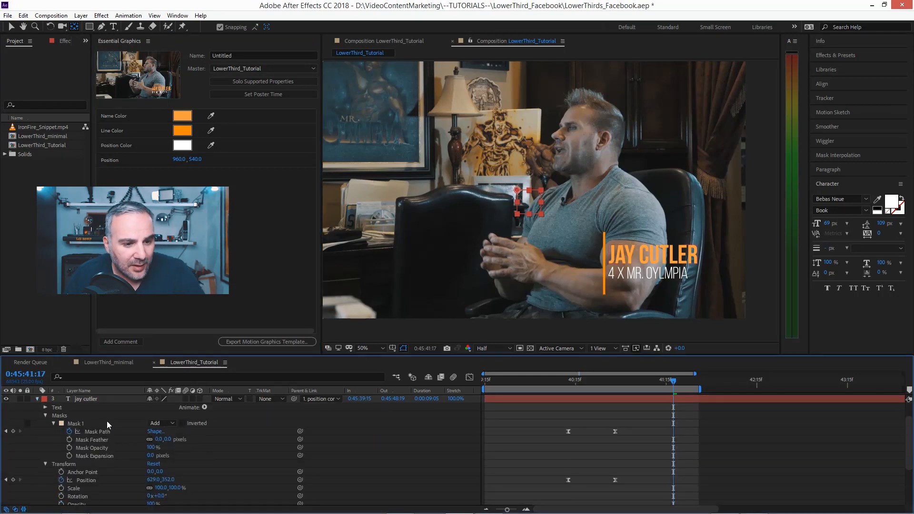
pyautogui.click(46, 406)
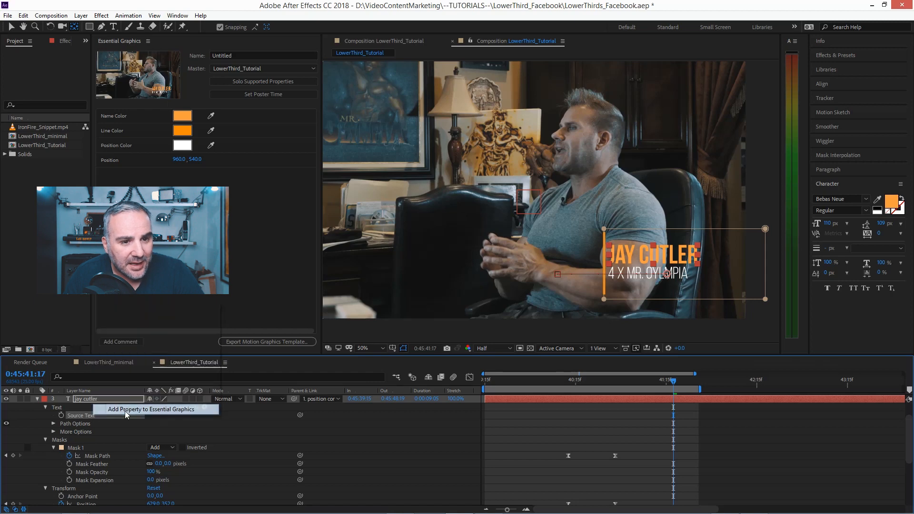
pyautogui.click(151, 408)
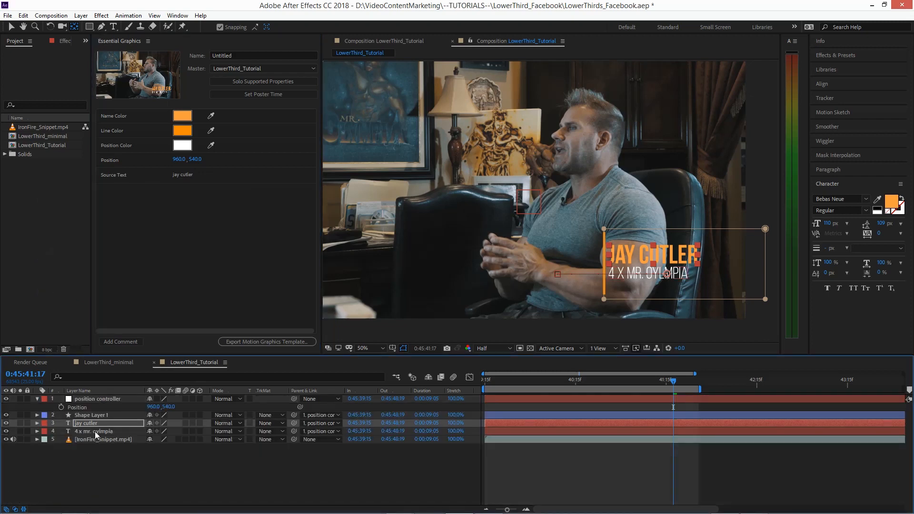
pyautogui.click(37, 427)
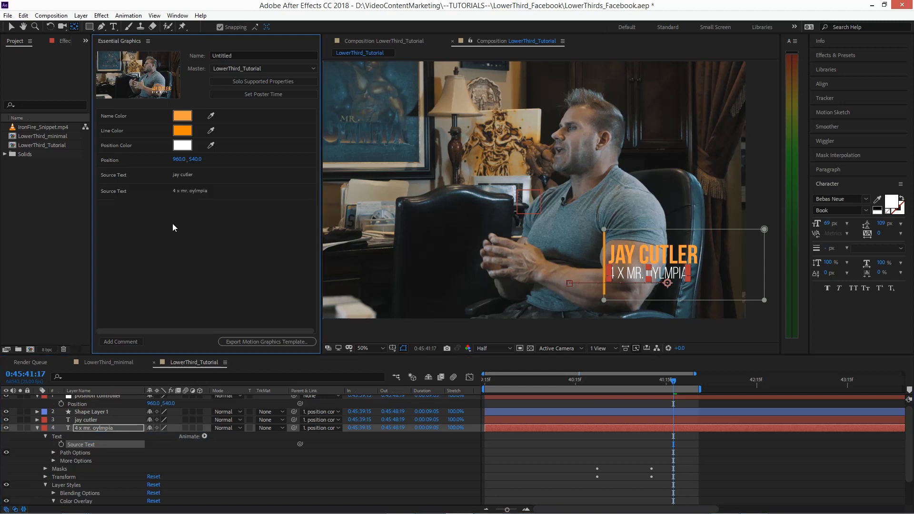
pyautogui.moveTo(193, 239)
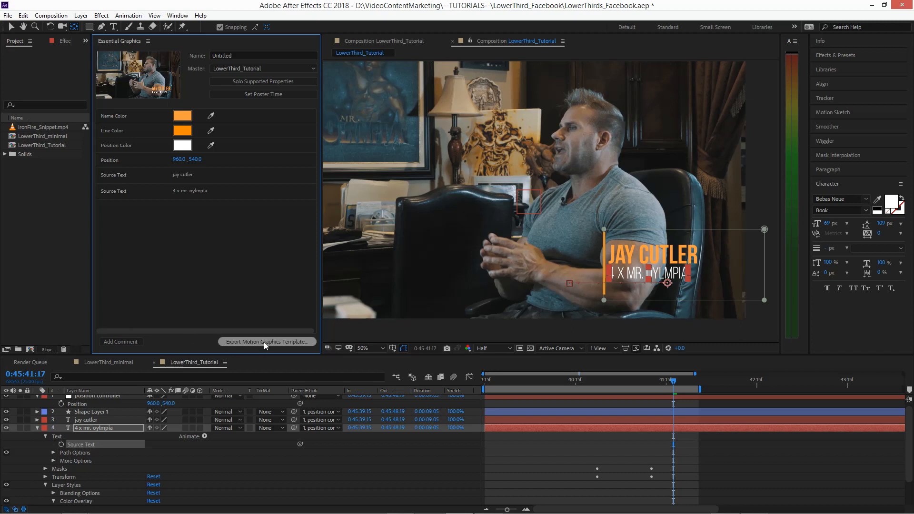
pyautogui.moveTo(247, 288)
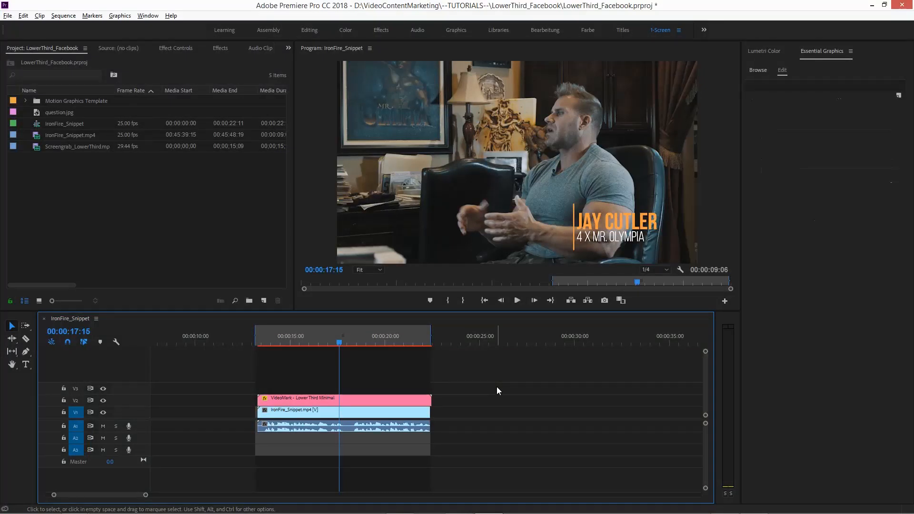
pyautogui.moveTo(809, 34)
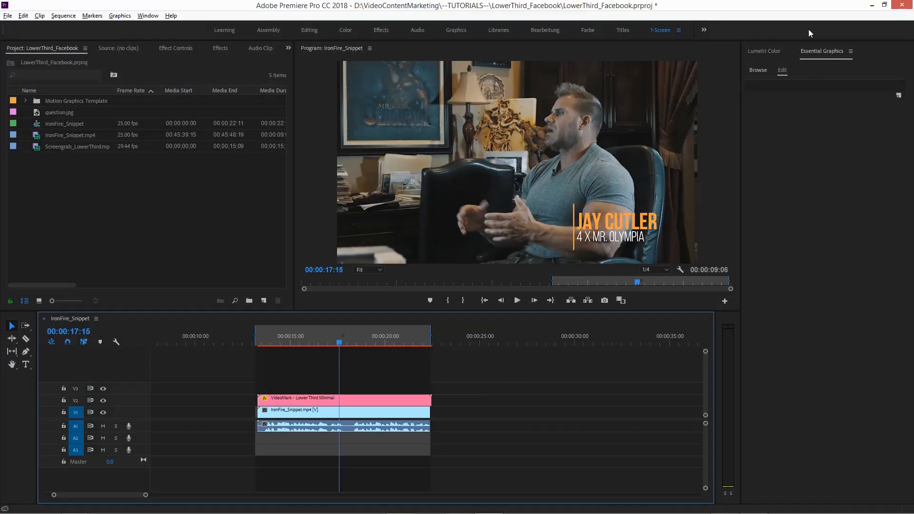
# Step: Browse Essential Graphics templates, then cancel the Install Motion Graphics Template dialog
pyautogui.click(756, 69)
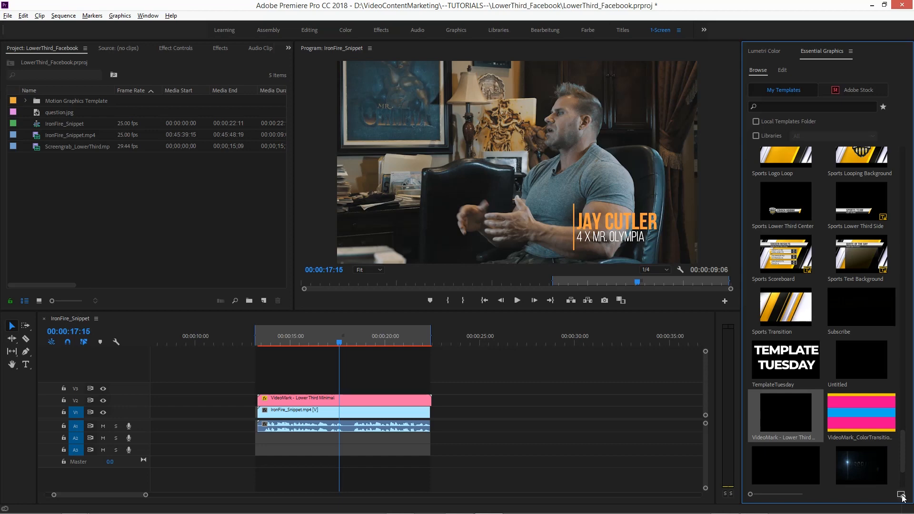
pyautogui.click(900, 494)
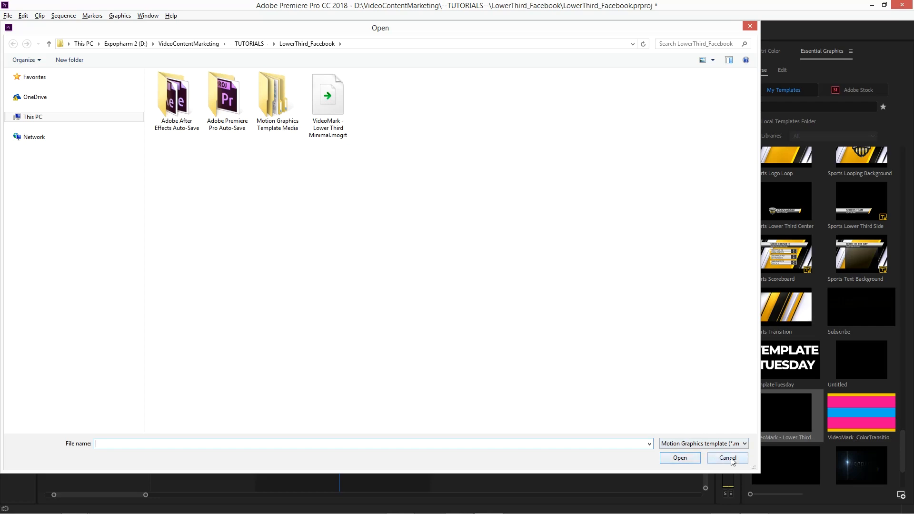
pyautogui.click(726, 458)
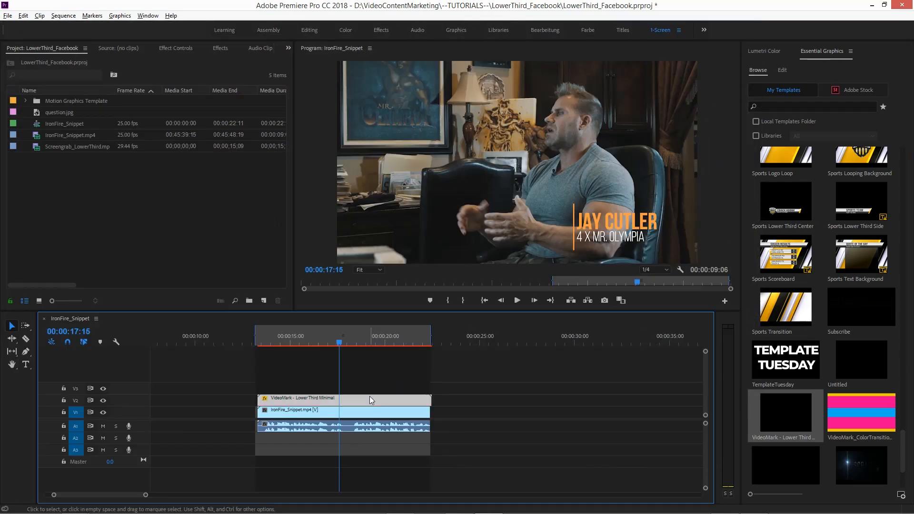
# Step: Edit the lower-third clip's Source Text fields to 'video mark' and 'favorite youtuber'
pyautogui.click(782, 70)
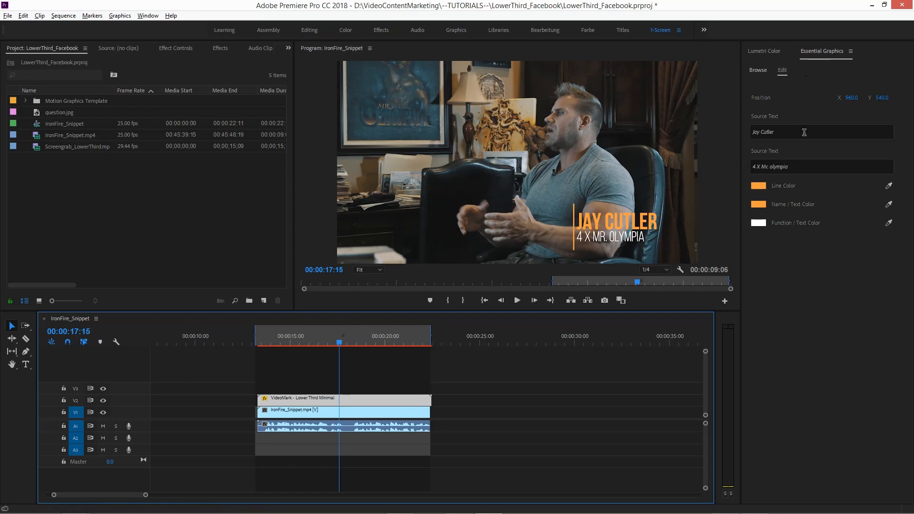
pyautogui.moveTo(801, 278)
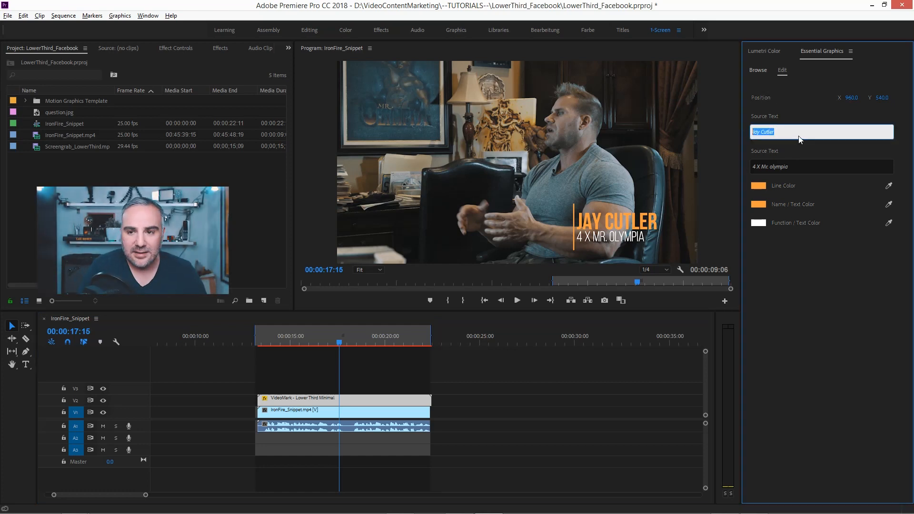
pyautogui.write('video mark')
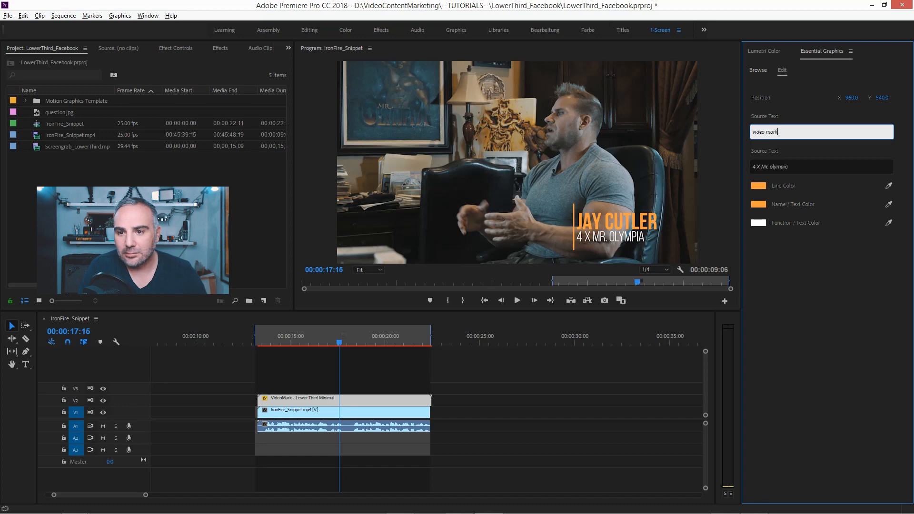
pyautogui.tripleClick(820, 165)
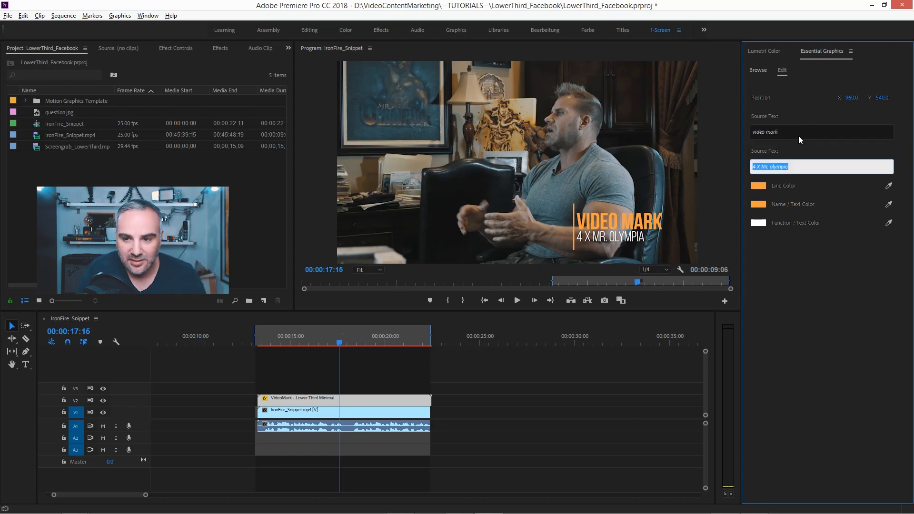
pyautogui.write('favorite youtuber')
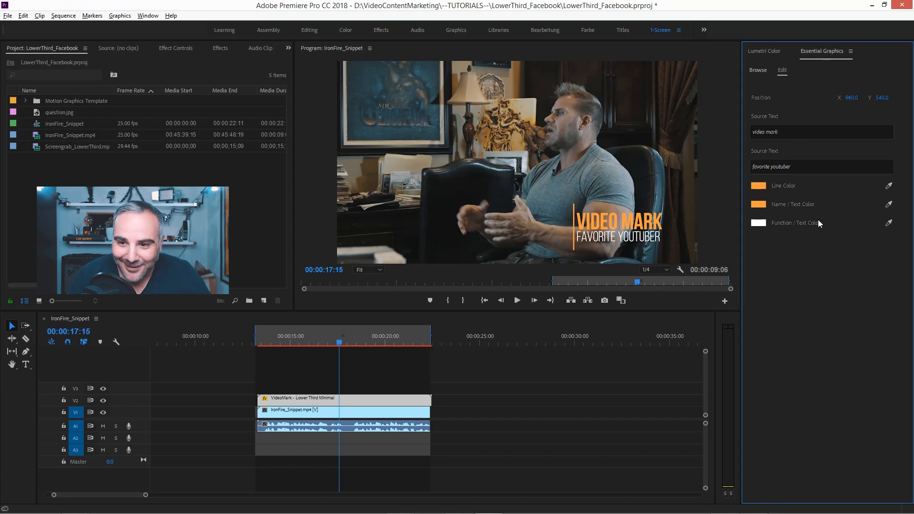
pyautogui.click(757, 222)
pyautogui.write('3CEFFF')
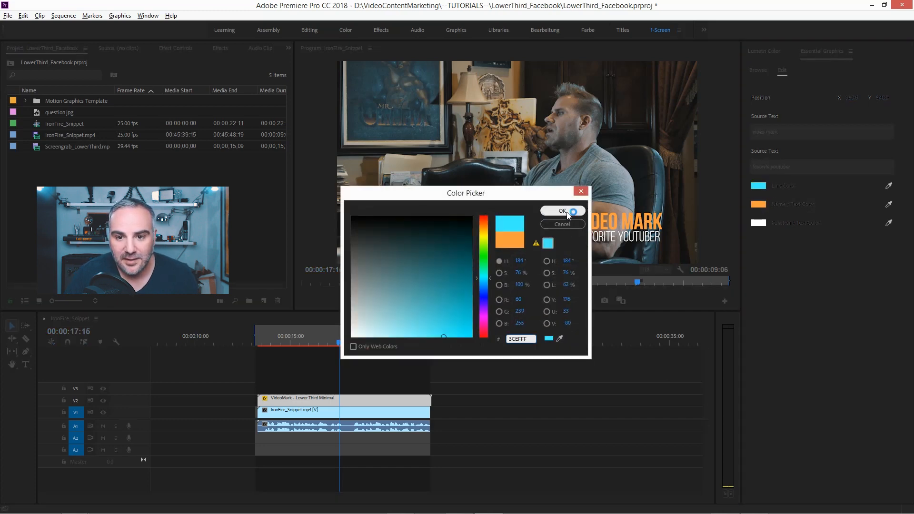
# Step: Confirm cyan (3CEFFF) as the lower third's Line Color
pyautogui.click(560, 212)
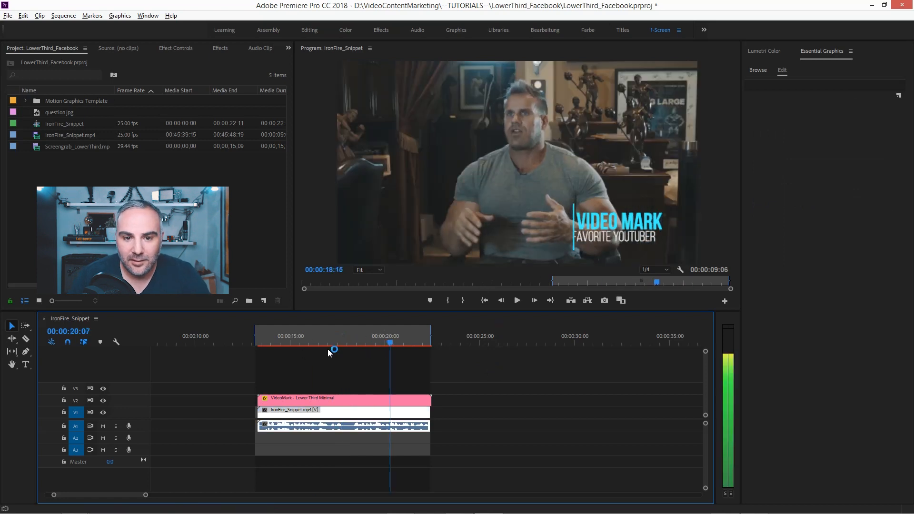